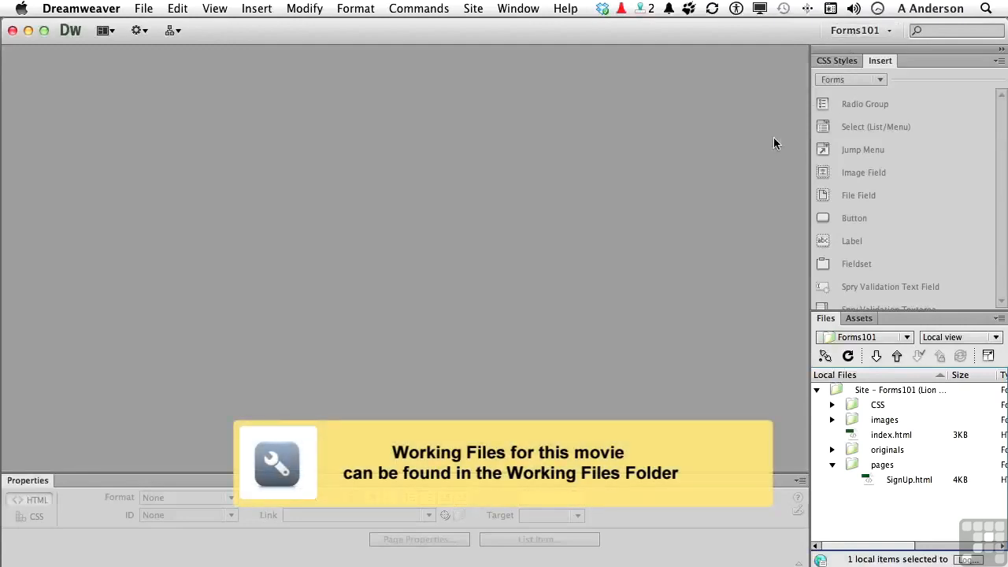
{"action": "mouse_move", "coordinate": [861, 521]}
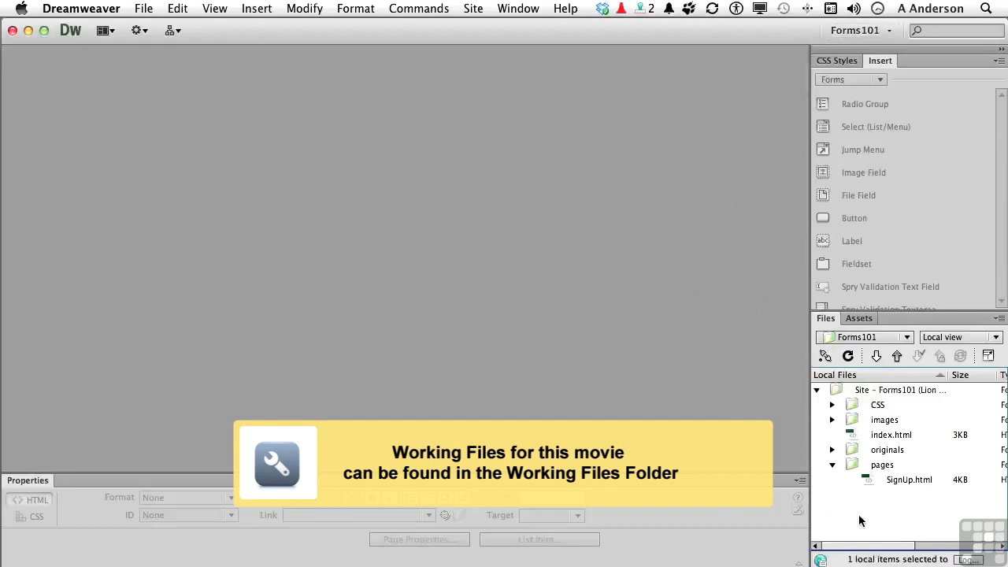
Open SignUp.html from the site's pages folder in the Files panel.
{"action": "double_click", "coordinate": [909, 479]}
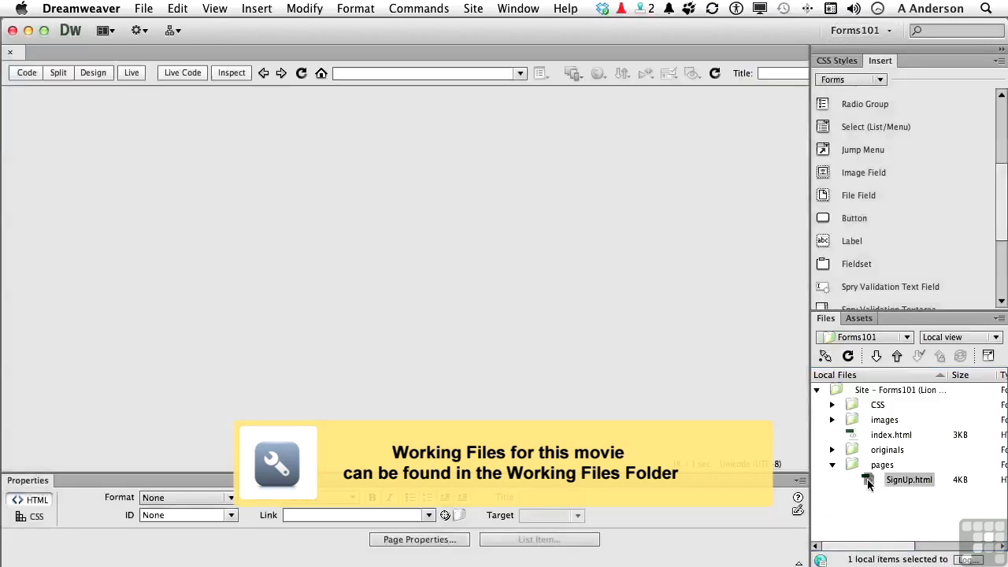
{"action": "double_click", "coordinate": [910, 479]}
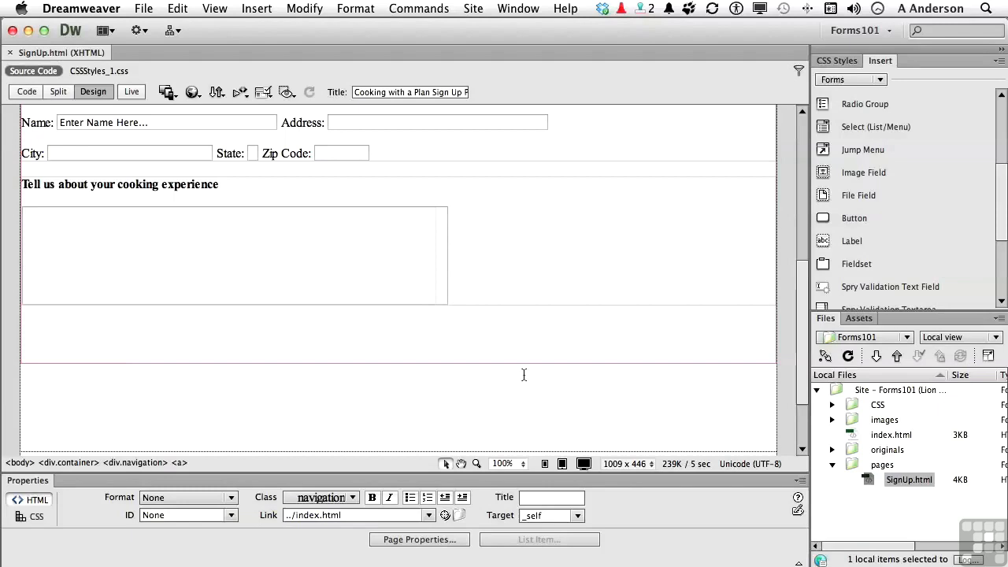
{"action": "mouse_move", "coordinate": [176, 229]}
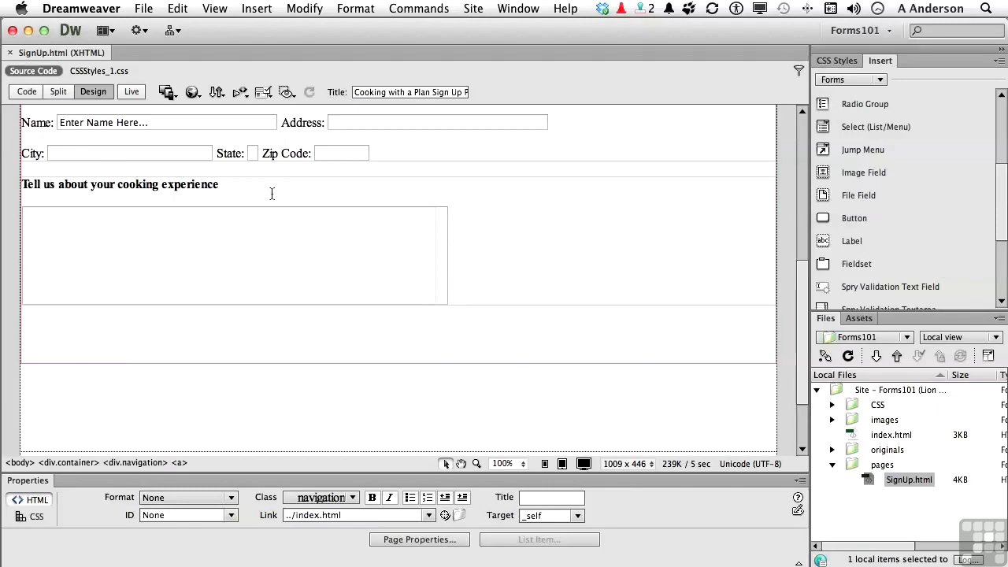
{"action": "mouse_move", "coordinate": [94, 323]}
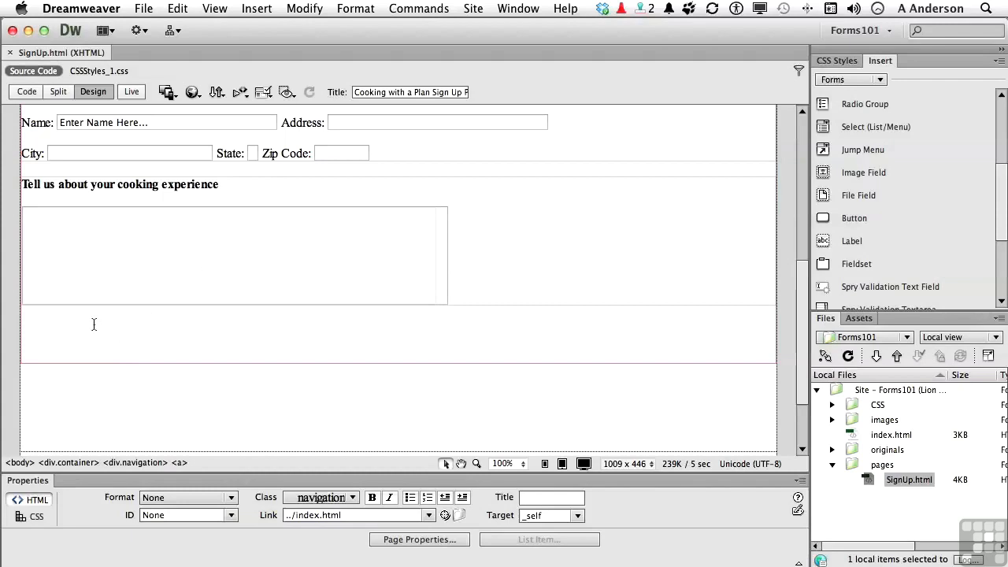
Place the cursor on a new line below the cooking-experience text area.
{"action": "left_click", "coordinate": [484, 262]}
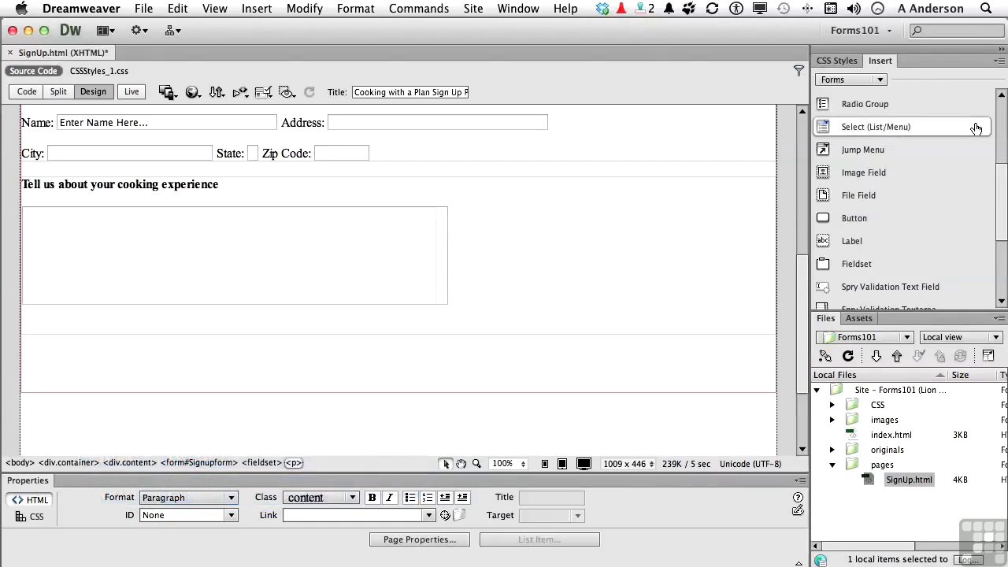
{"action": "scroll", "scroll_direction": "up", "scroll_amount": 3}
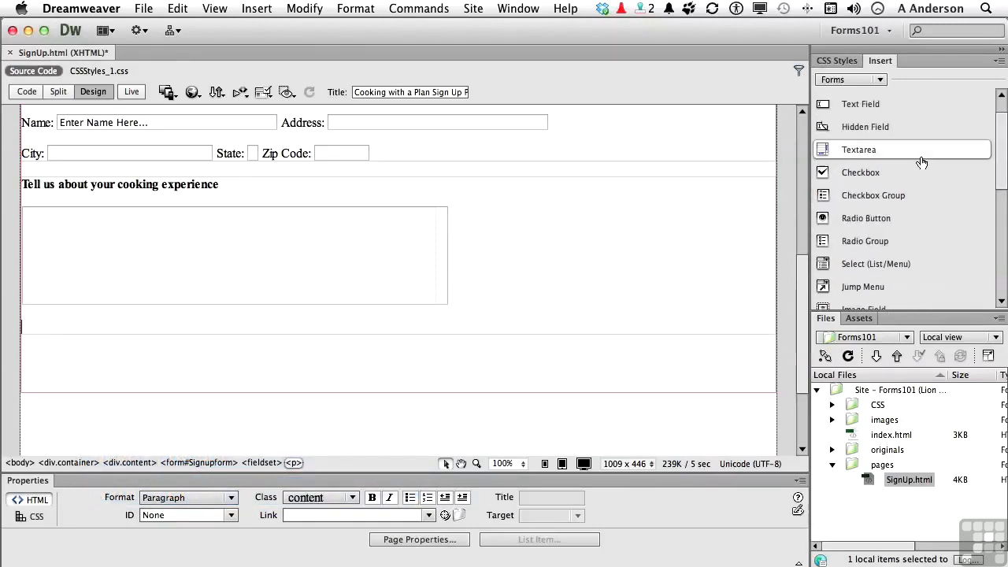
{"action": "mouse_move", "coordinate": [860, 172]}
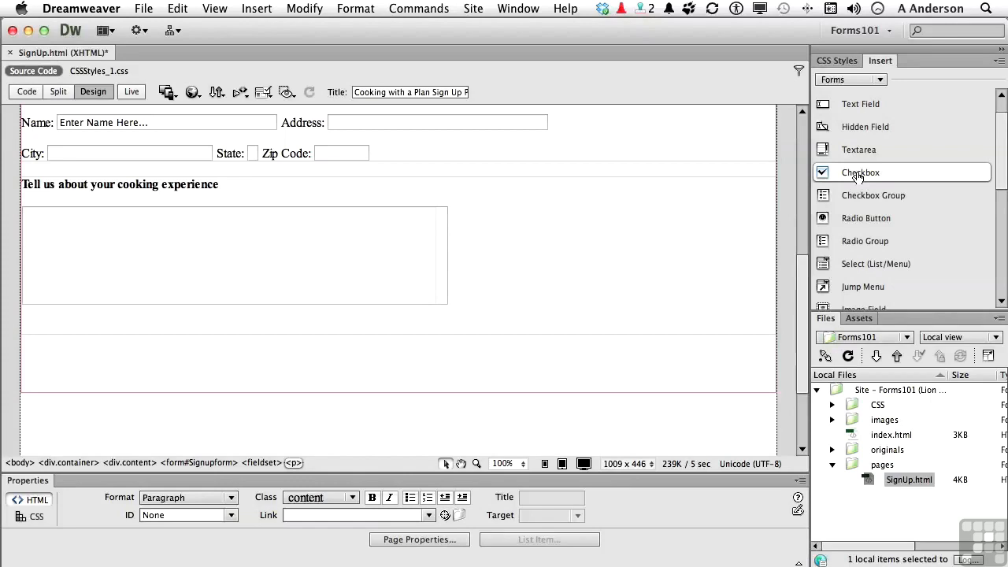
{"action": "mouse_move", "coordinate": [857, 195]}
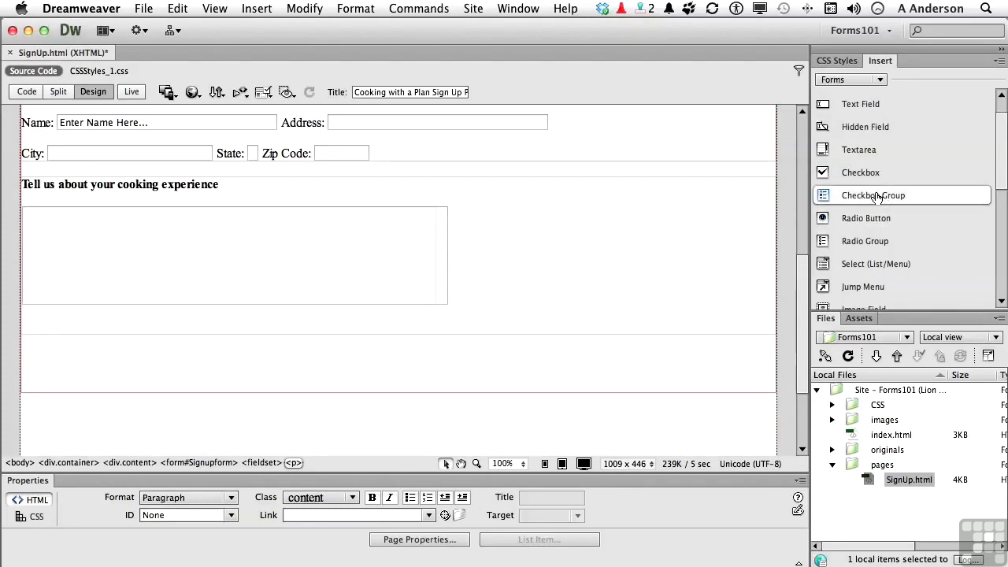
Start a Checkbox Group named cookingstyles with Italian and German as the first labels.
{"action": "left_click", "coordinate": [873, 196]}
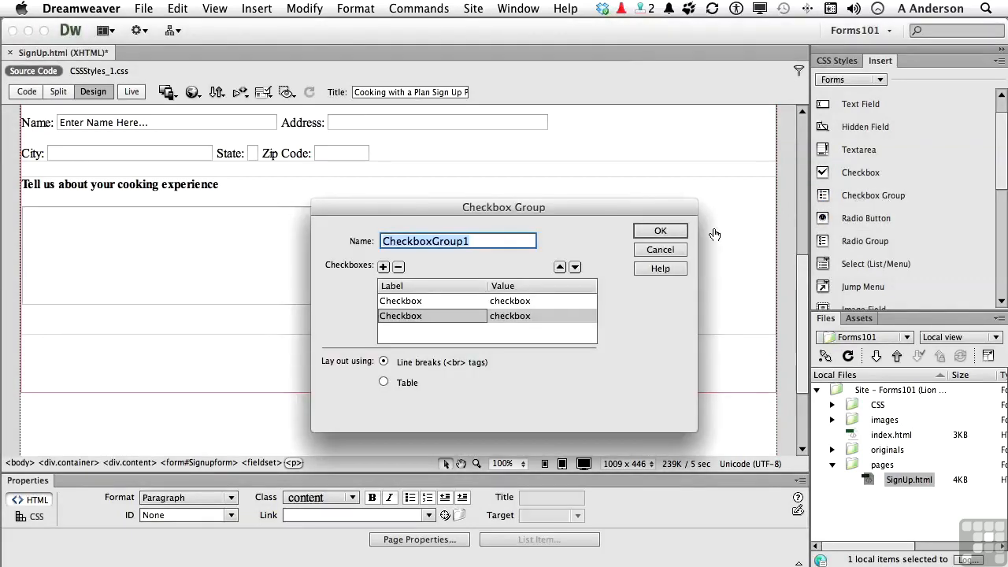
{"action": "type", "text": "cooking"}
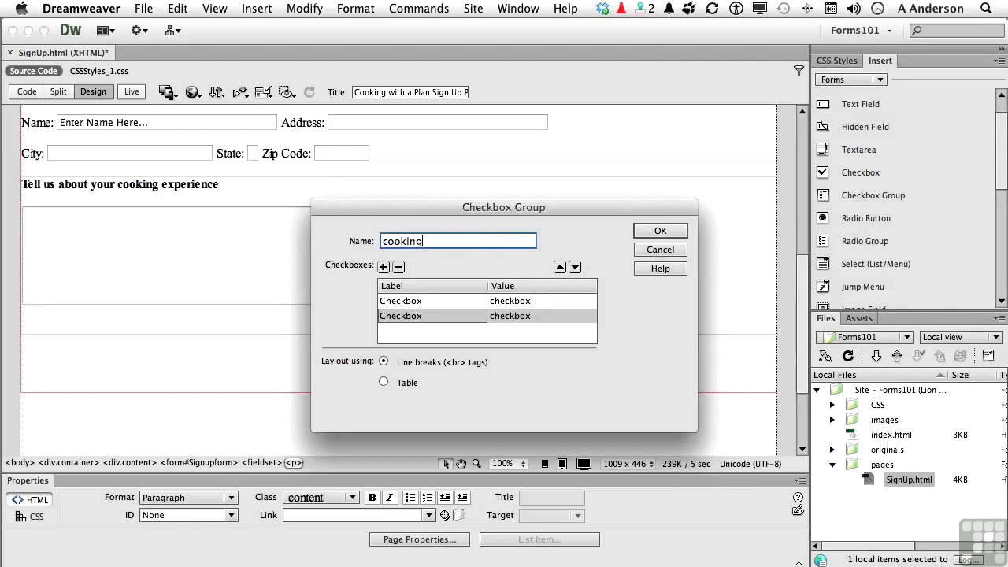
{"action": "type", "text": "styles"}
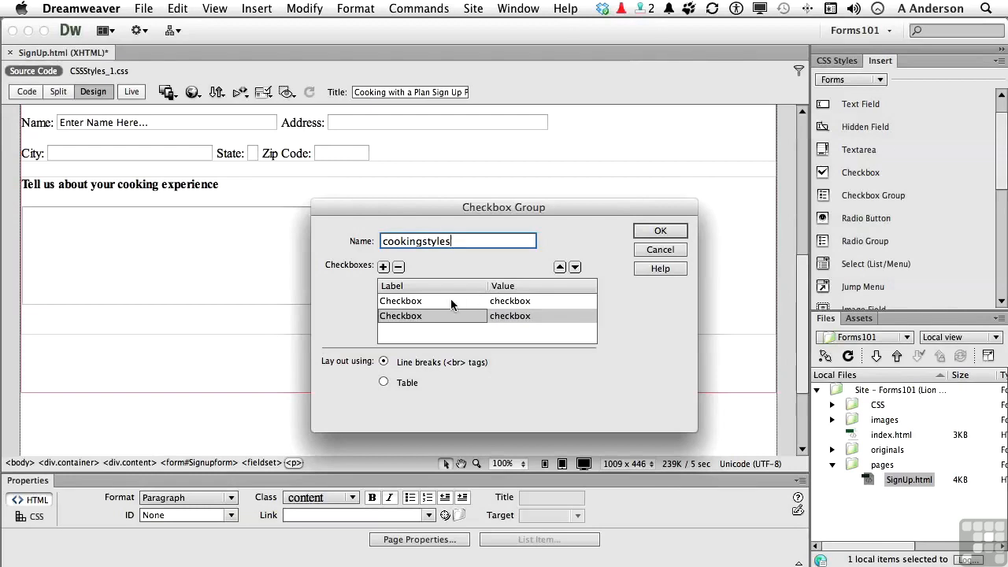
{"action": "left_click", "coordinate": [400, 300]}
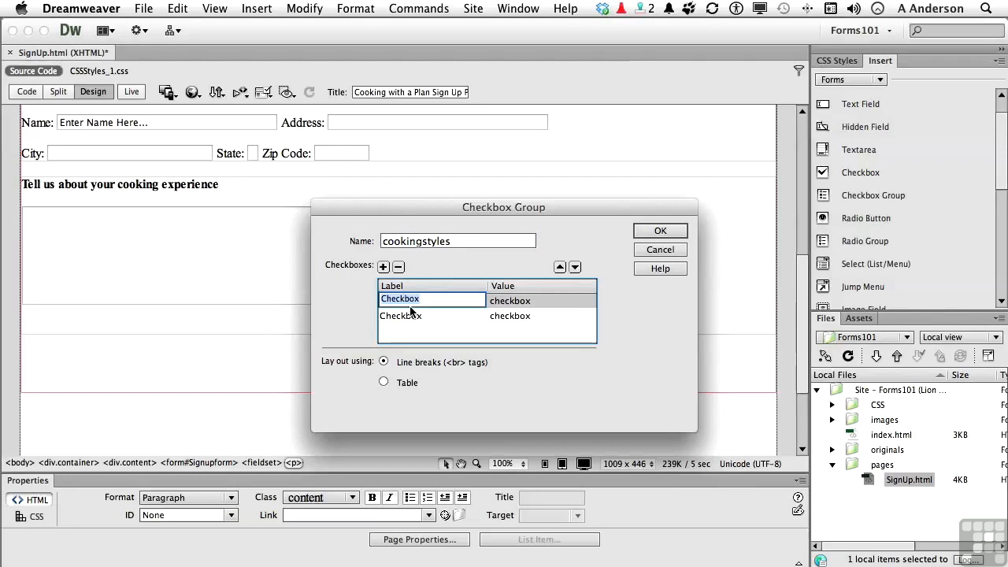
{"action": "type", "text": "Italian"}
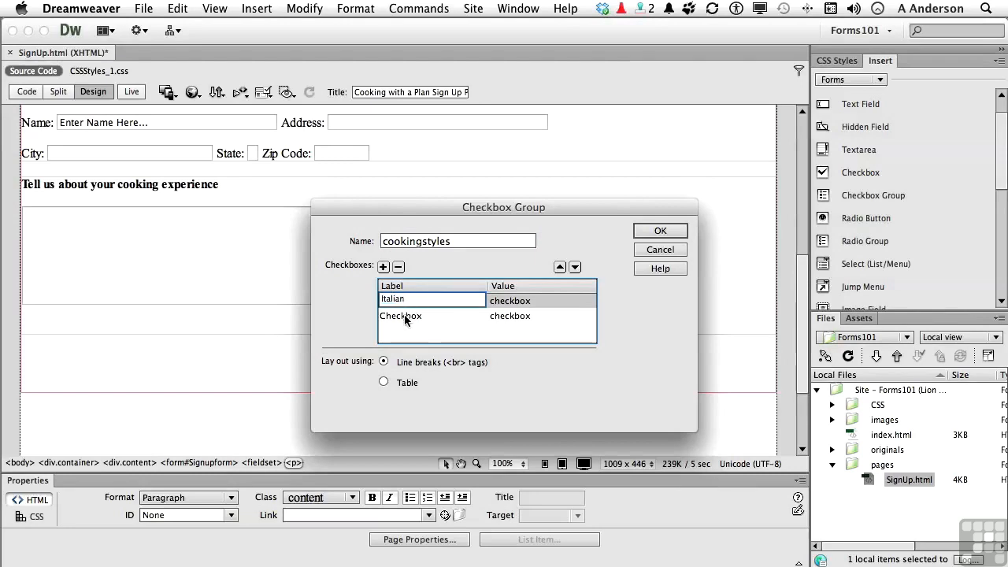
{"action": "left_click", "coordinate": [400, 315]}
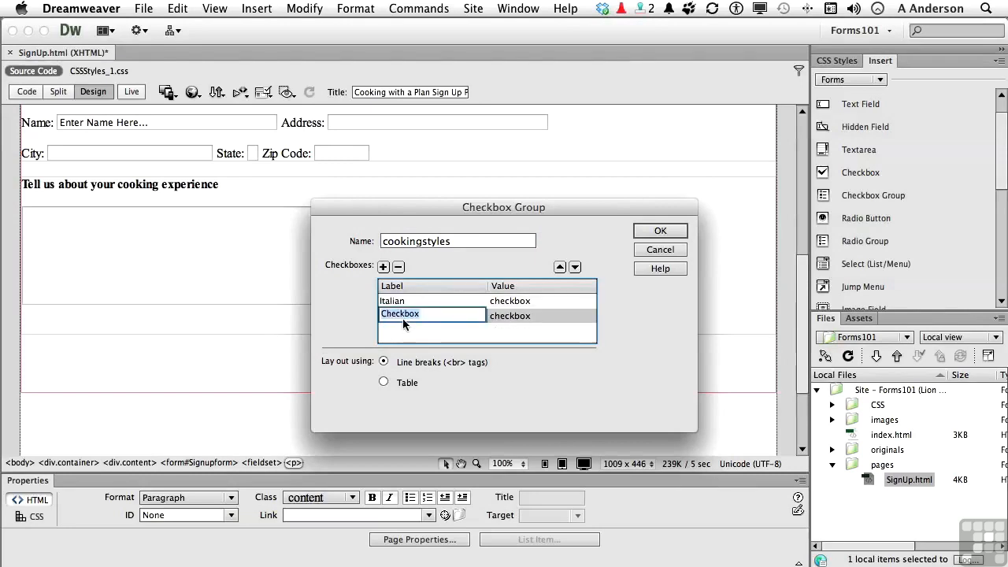
{"action": "type", "text": "German"}
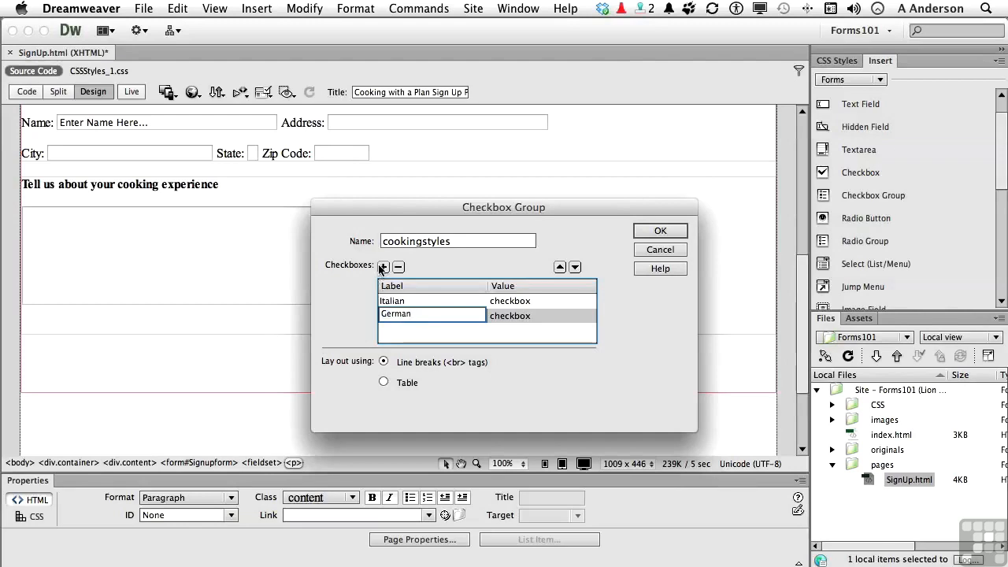
Add American and British options and move American above German.
{"action": "left_click", "coordinate": [383, 267]}
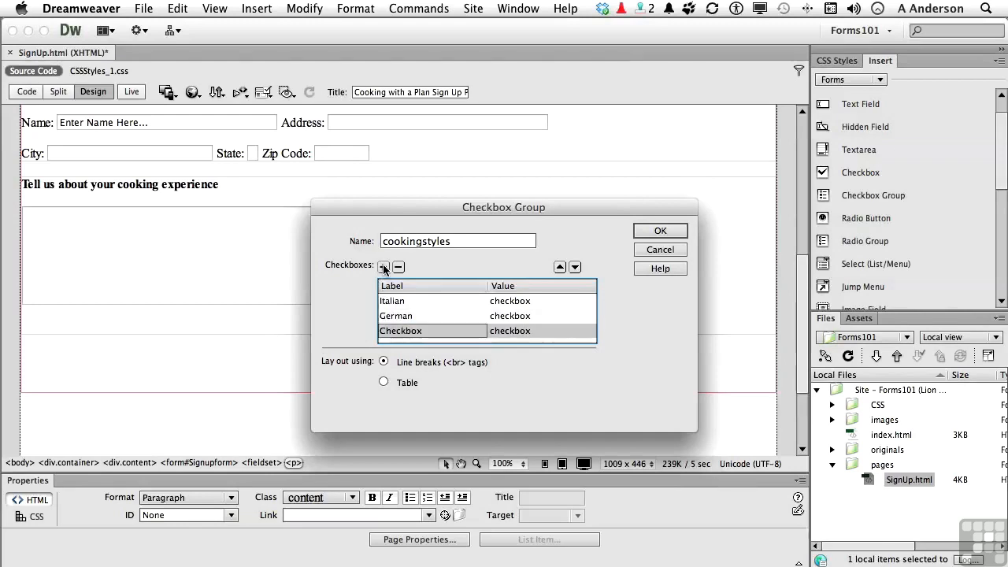
{"action": "type", "text": "American"}
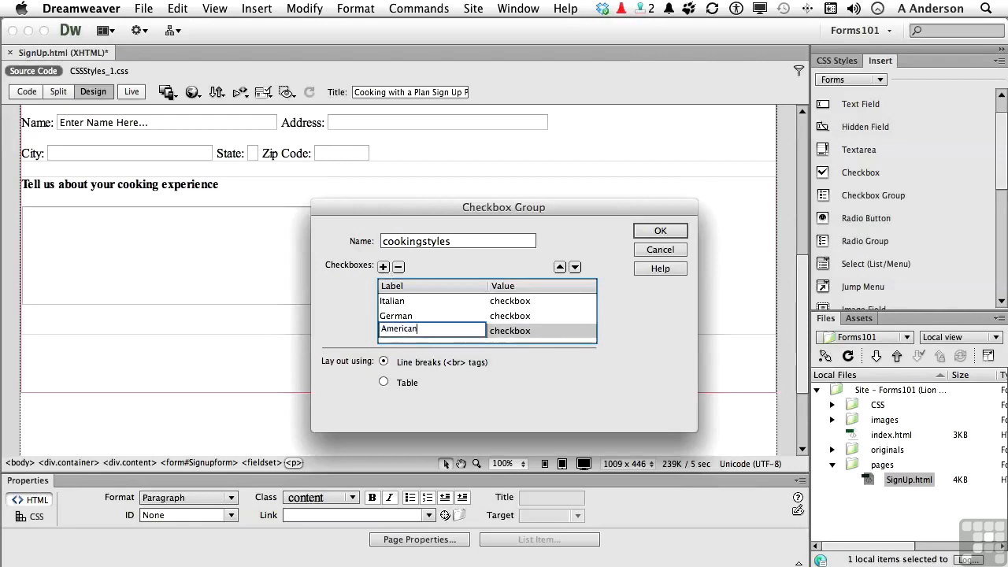
{"action": "left_click", "coordinate": [384, 266]}
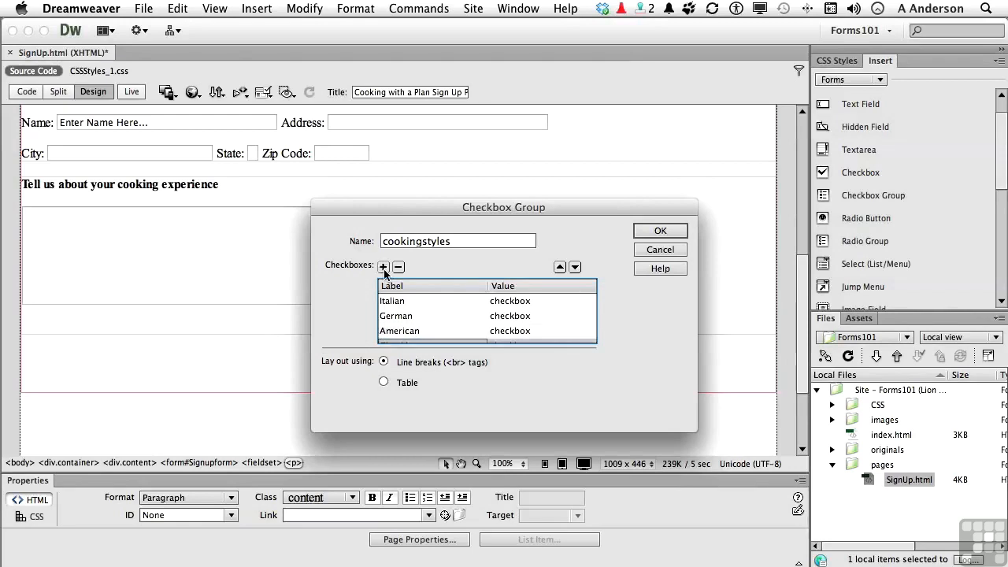
{"action": "left_click", "coordinate": [383, 267]}
{"action": "type", "text": "Brit"}
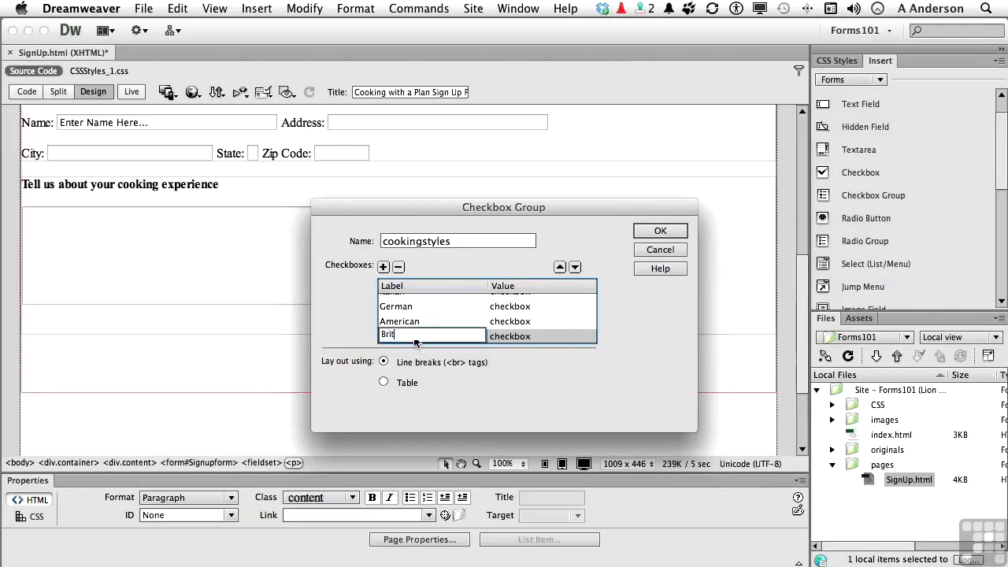
{"action": "type", "text": "ish"}
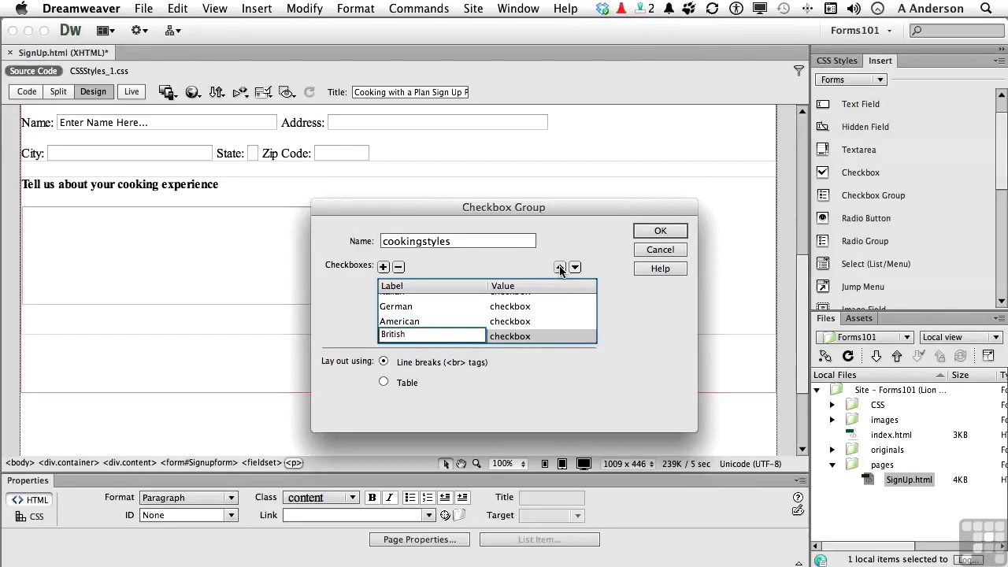
{"action": "left_click", "coordinate": [560, 268]}
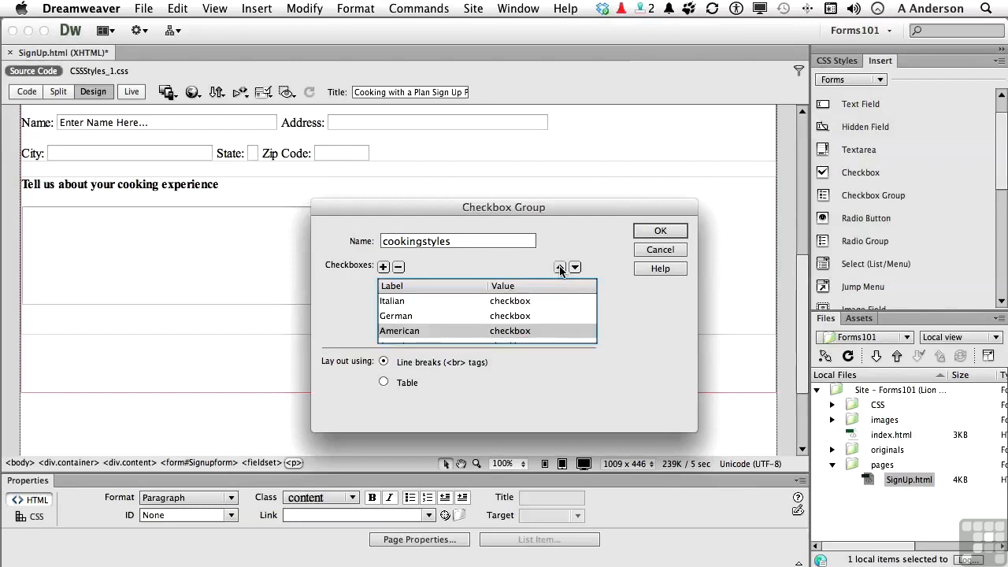
{"action": "left_click", "coordinate": [559, 267]}
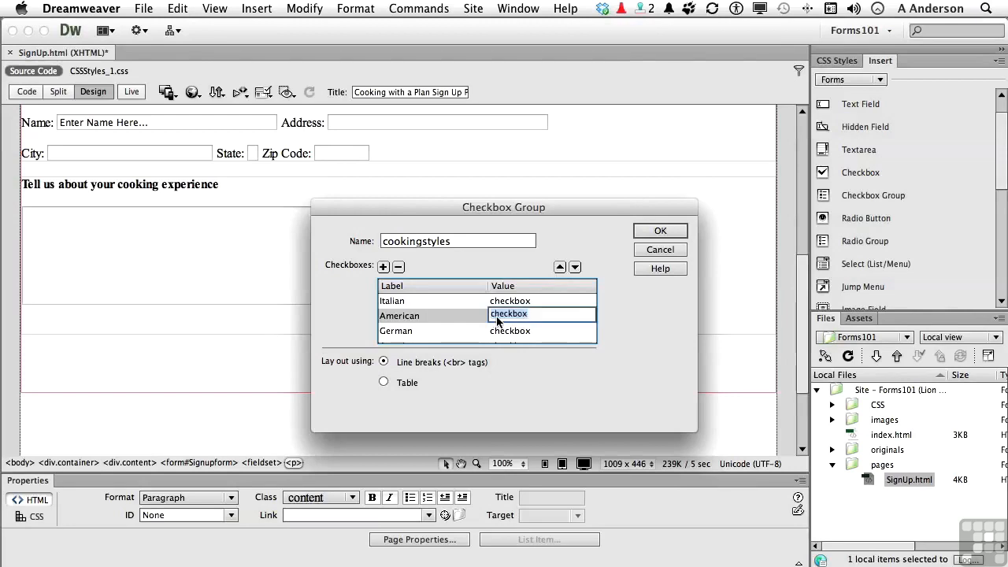
{"action": "left_click", "coordinate": [432, 314]}
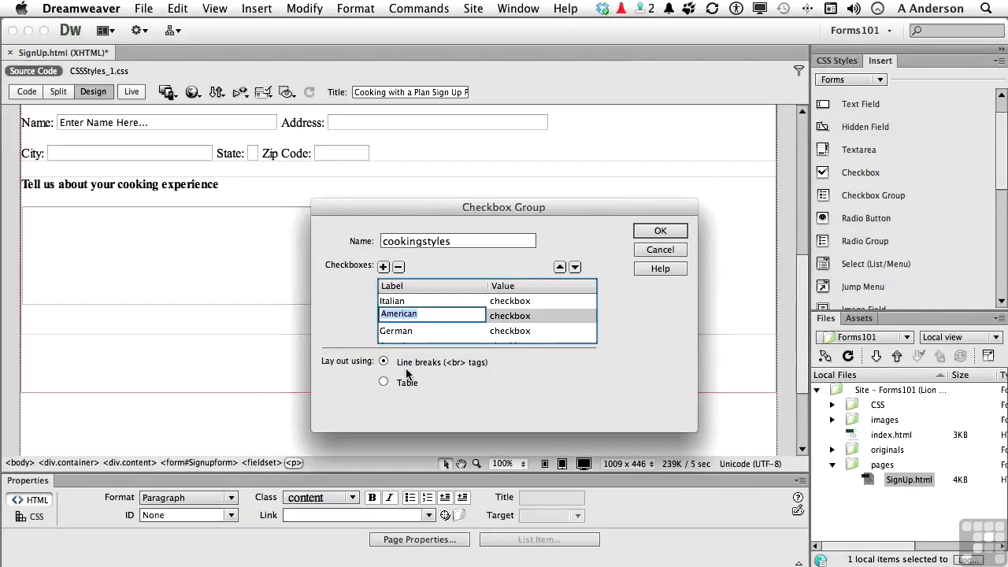
{"action": "mouse_move", "coordinate": [423, 392]}
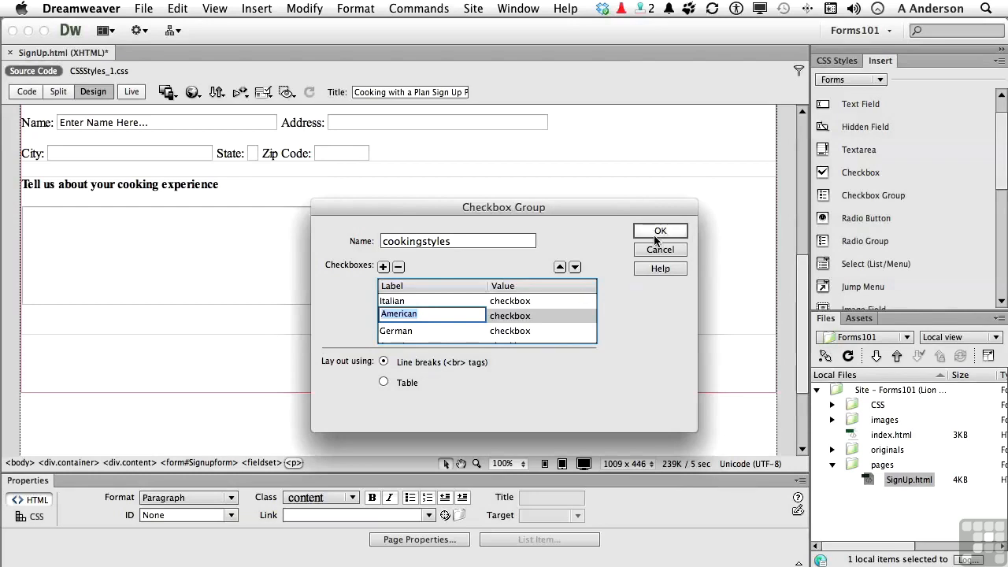
Confirm the dialog to insert the cooking-style checkboxes below the text area.
{"action": "left_click", "coordinate": [660, 230]}
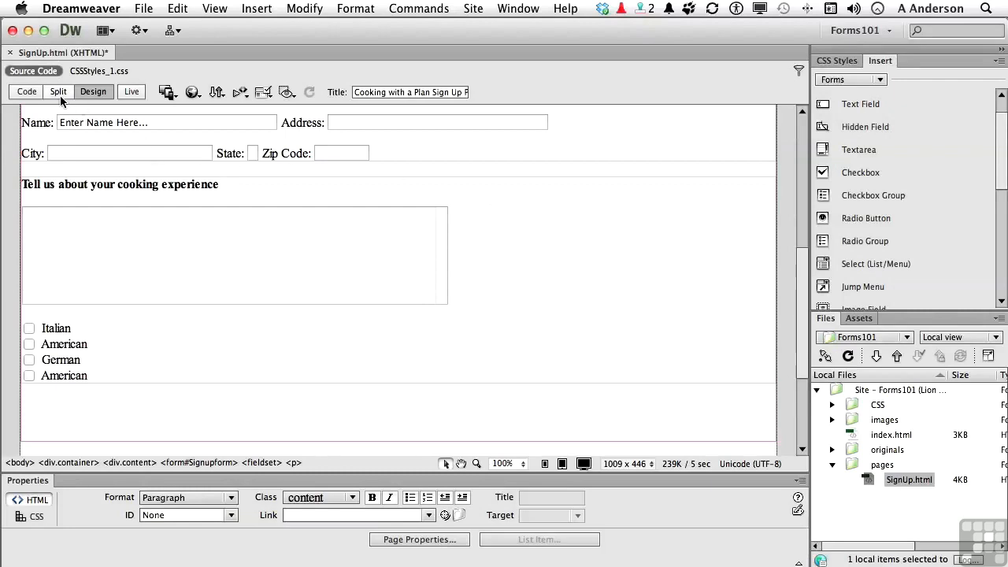
Delete the <br /> tags between checkboxes in Split view, refresh, and return to Design view.
{"action": "left_click", "coordinate": [57, 91]}
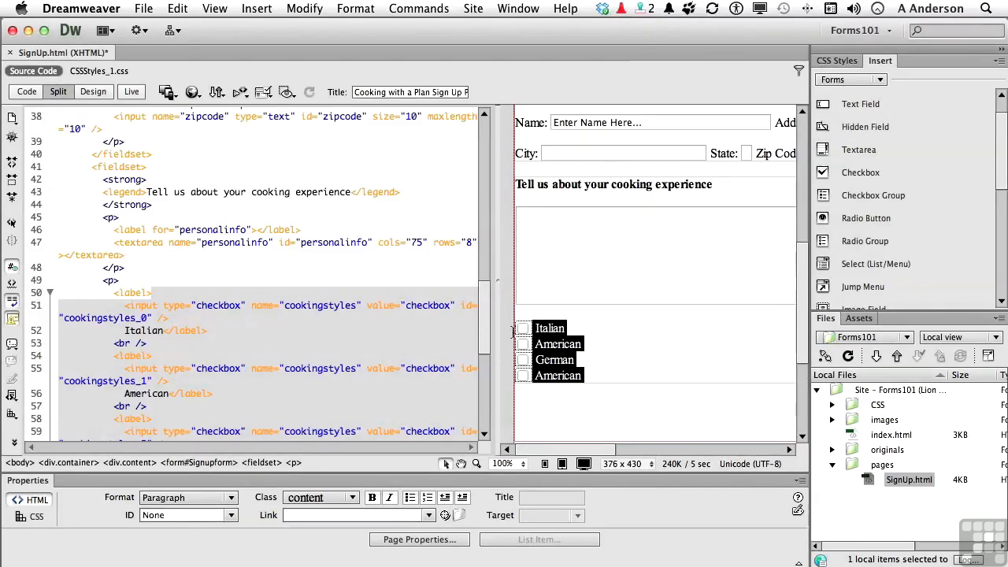
{"action": "scroll", "scroll_direction": "down", "scroll_amount": 3}
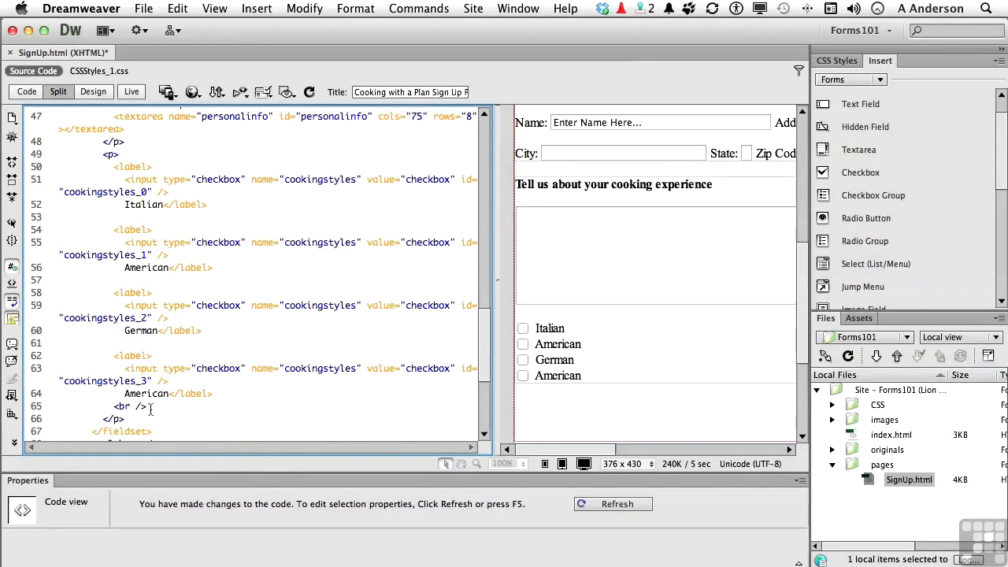
{"action": "left_click", "coordinate": [126, 406]}
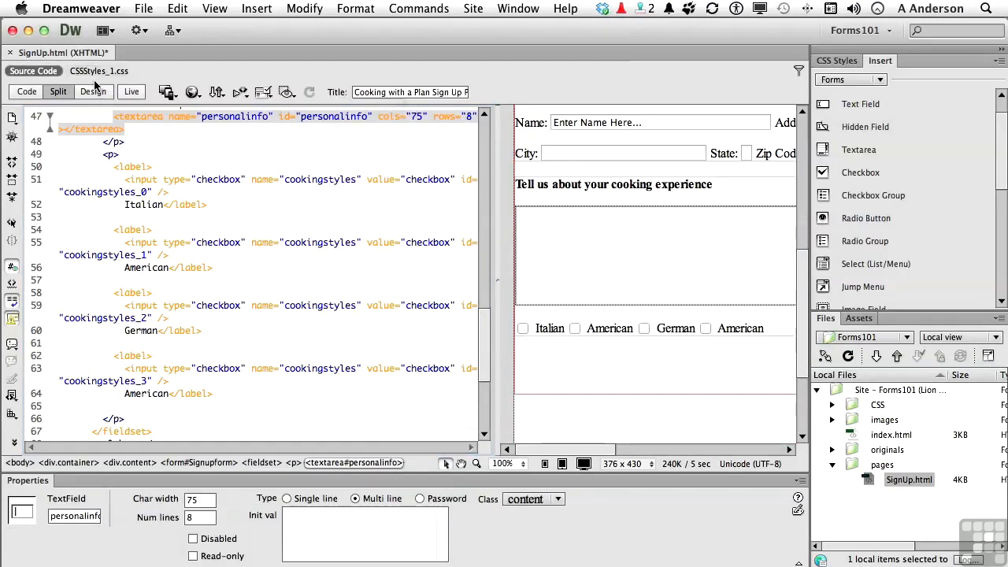
{"action": "left_click", "coordinate": [93, 91]}
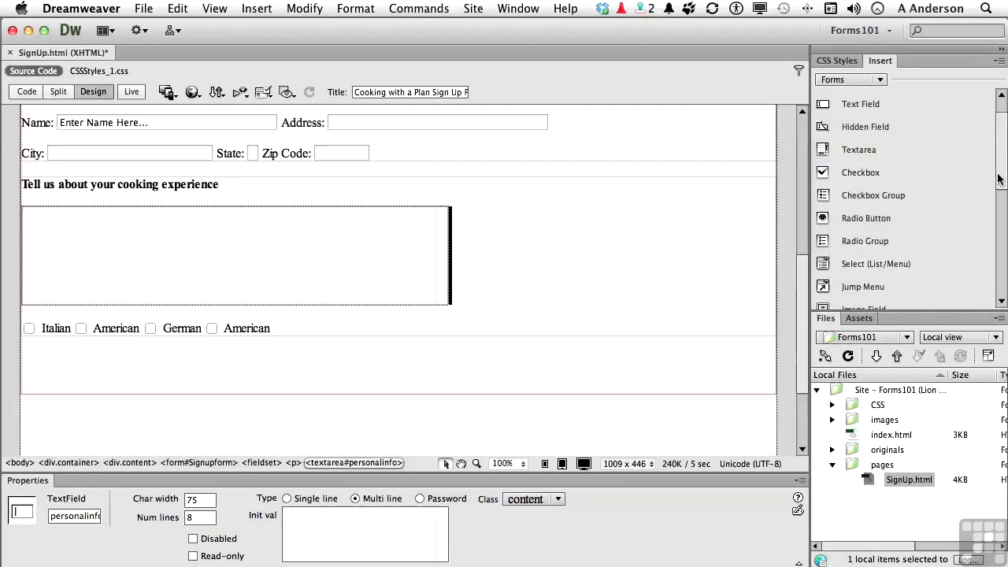
Scroll the Insert panel's Forms list to find the next element.
{"action": "scroll", "scroll_direction": "down", "scroll_amount": 3}
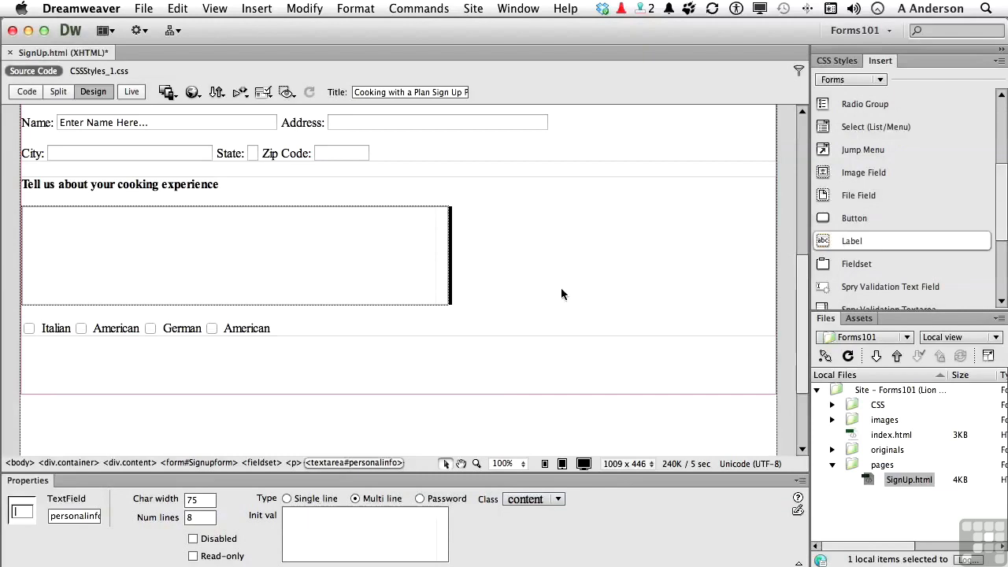
{"action": "mouse_move", "coordinate": [397, 310]}
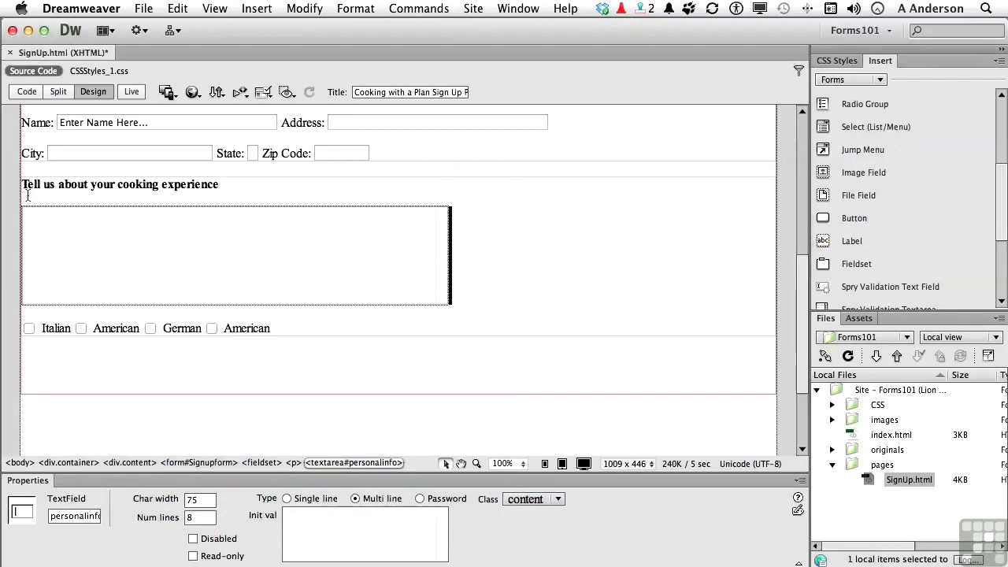
{"action": "mouse_move", "coordinate": [246, 193]}
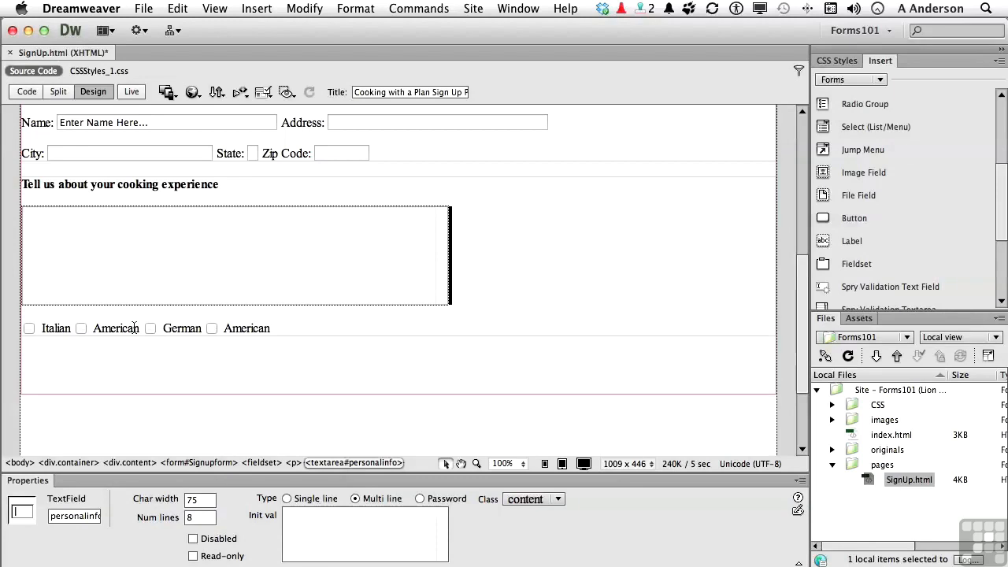
{"action": "mouse_move", "coordinate": [128, 207]}
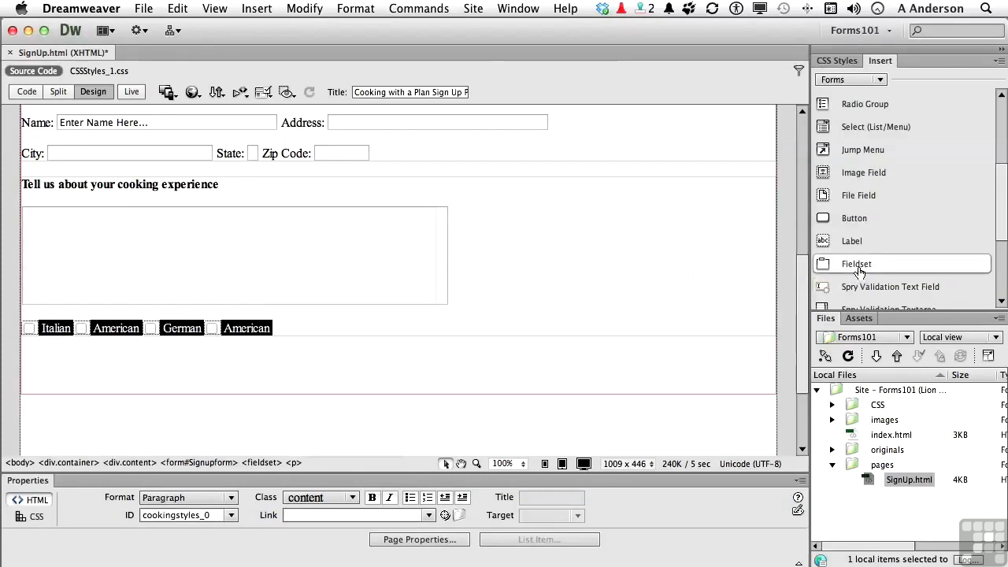
Insert a Fieldset around the checkbox row with legend 'What is your cooking style?'.
{"action": "left_click", "coordinate": [856, 264]}
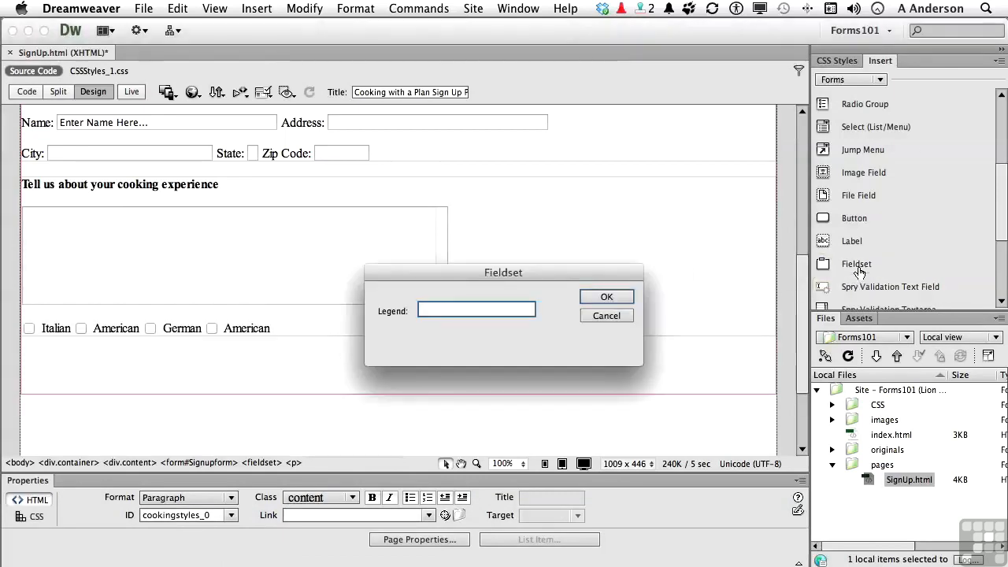
{"action": "type", "text": "What is"}
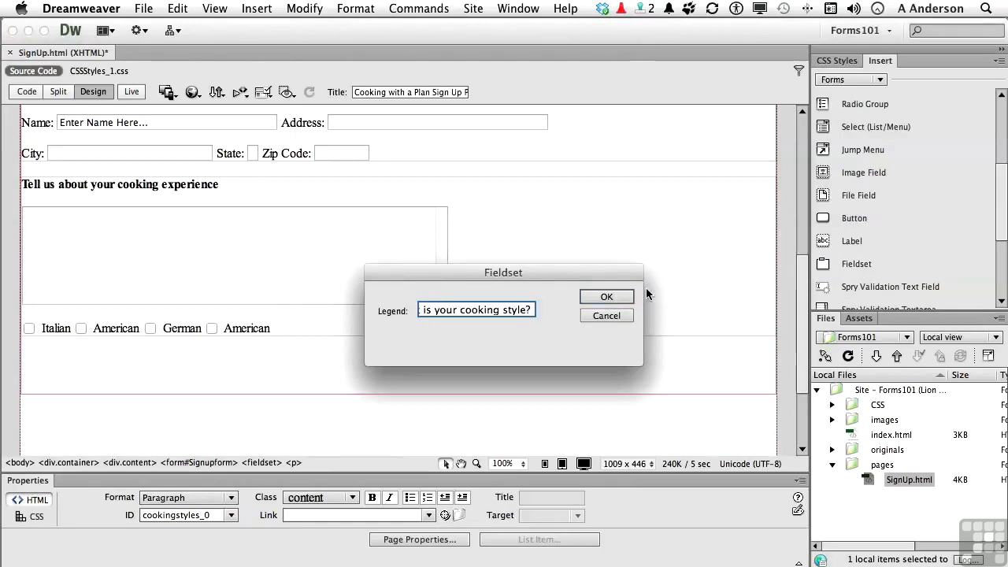
{"action": "left_click", "coordinate": [606, 297]}
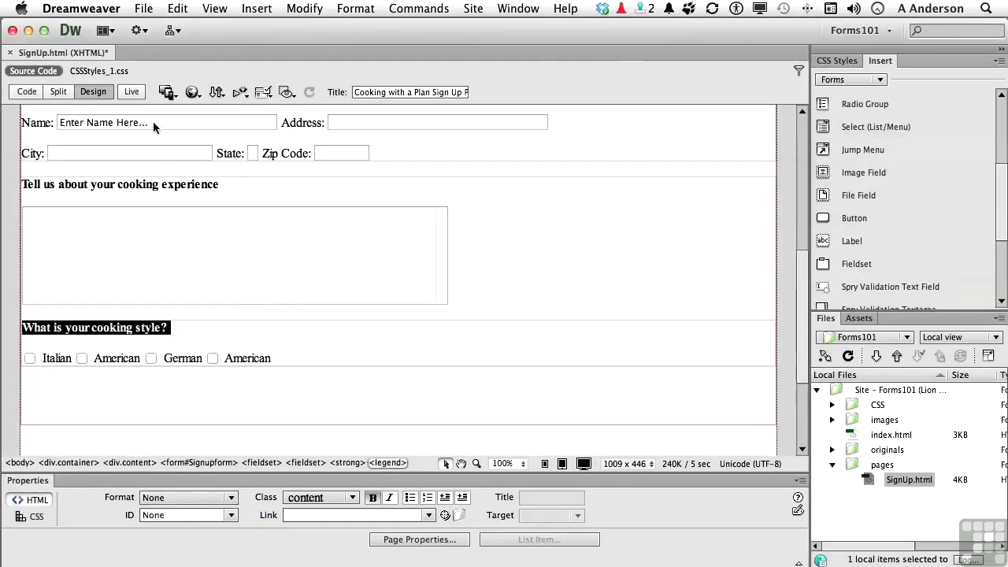
Switch to Live view and tick the German cooking-style checkbox to test it.
{"action": "left_click", "coordinate": [131, 92]}
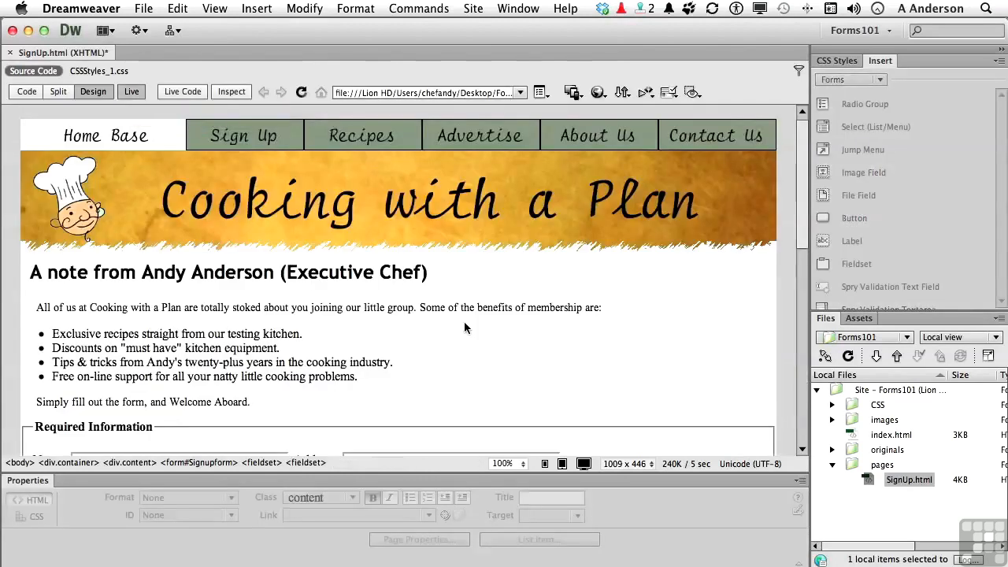
{"action": "scroll", "scroll_direction": "down", "scroll_amount": 3}
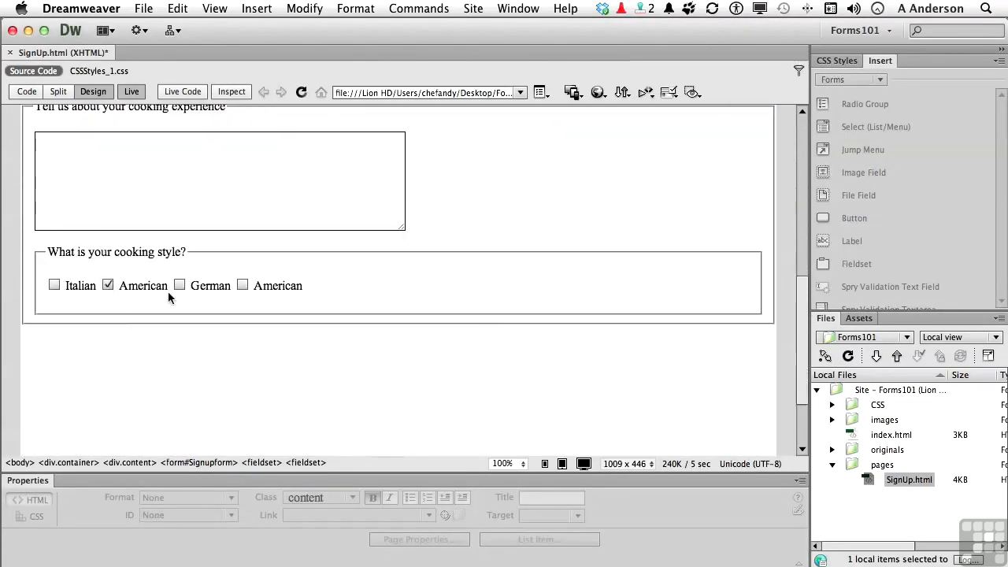
{"action": "left_click", "coordinate": [180, 285]}
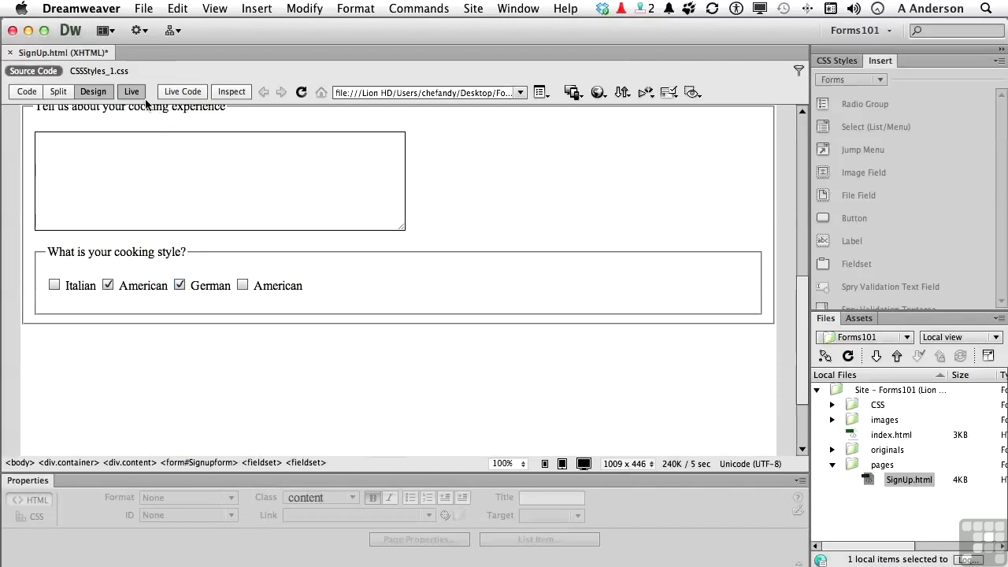
Exit Live view and append 'Click all that apply' to the fieldset legend.
{"action": "left_click", "coordinate": [132, 91]}
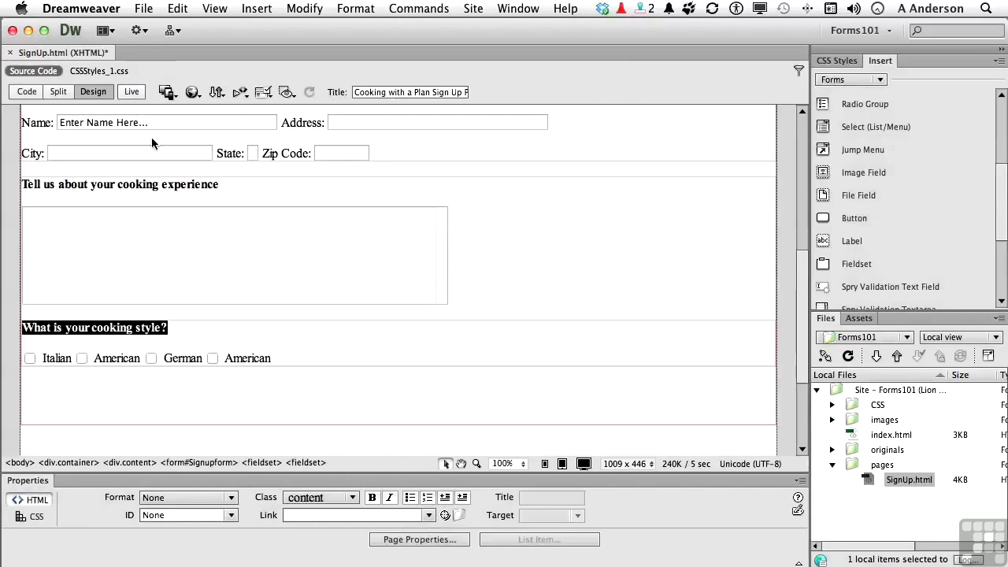
{"action": "mouse_move", "coordinate": [181, 333]}
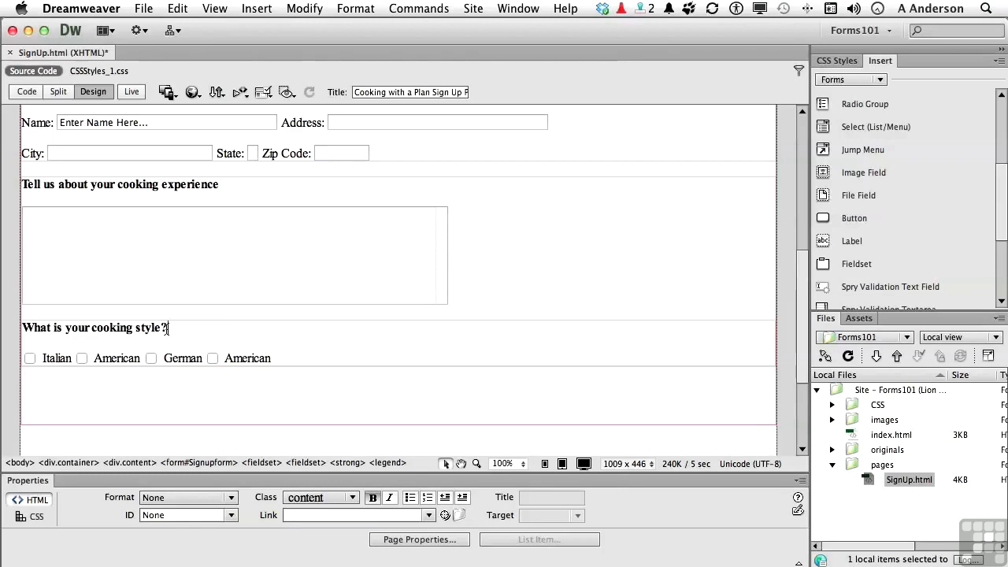
{"action": "type", "text": "Click all that apply"}
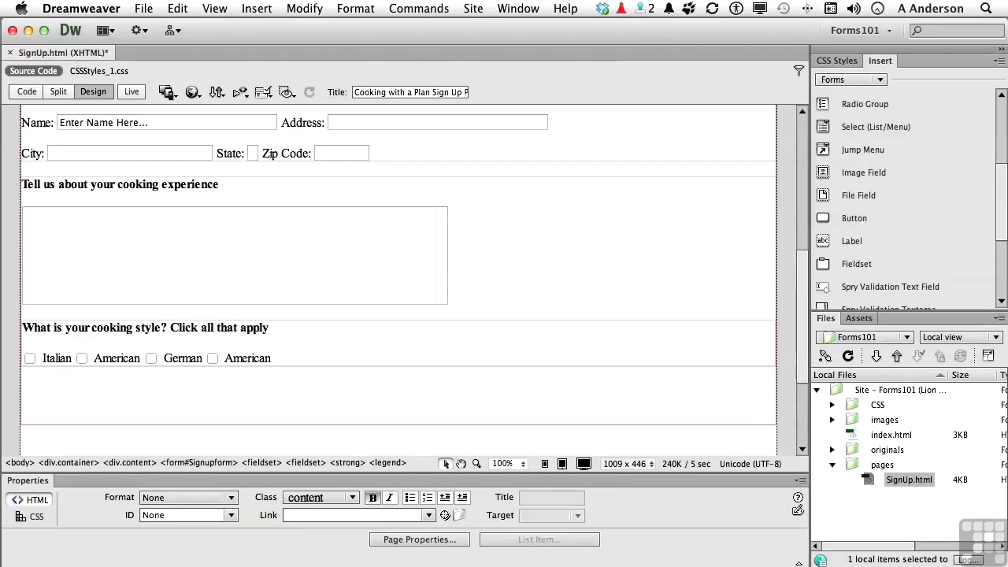
{"action": "left_click", "coordinate": [132, 92]}
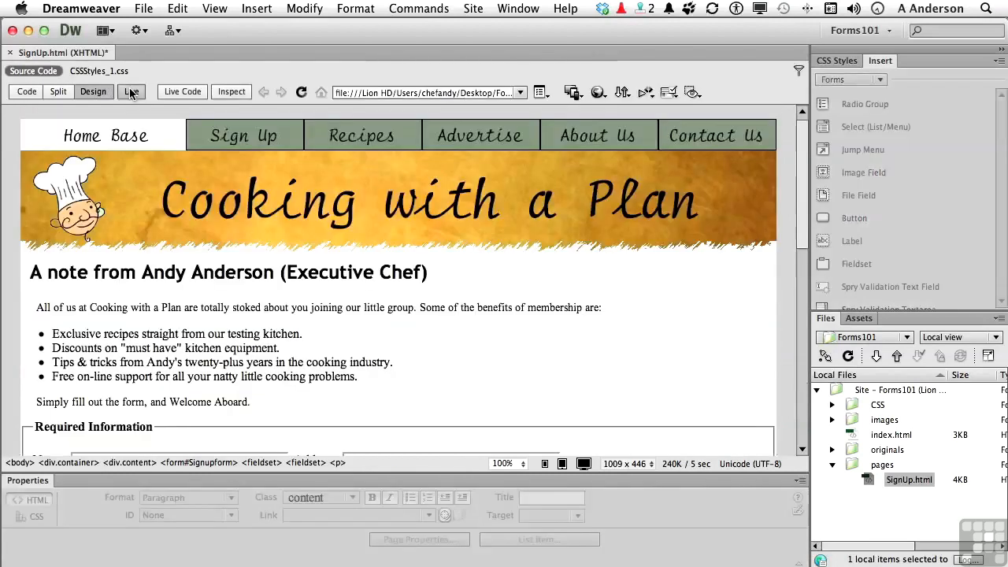
{"action": "scroll", "scroll_direction": "down", "scroll_amount": 3}
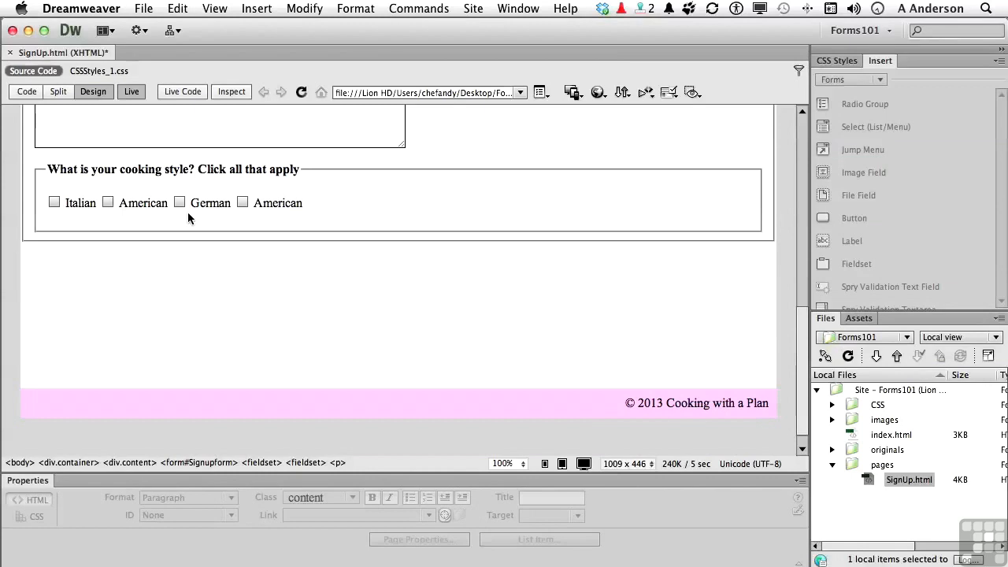
{"action": "left_click", "coordinate": [180, 203]}
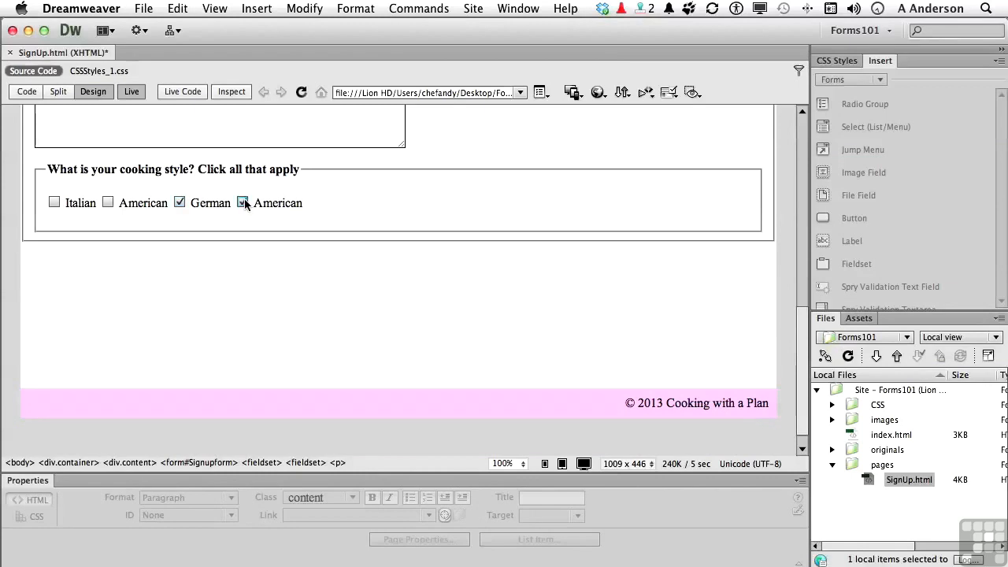
{"action": "left_click", "coordinate": [242, 202]}
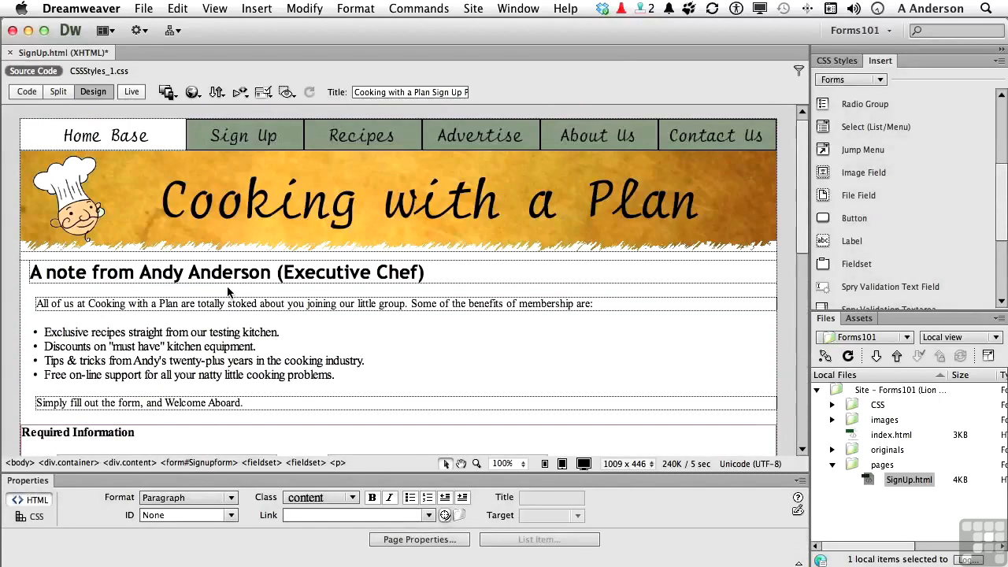
{"action": "scroll", "scroll_direction": "down", "scroll_amount": 3}
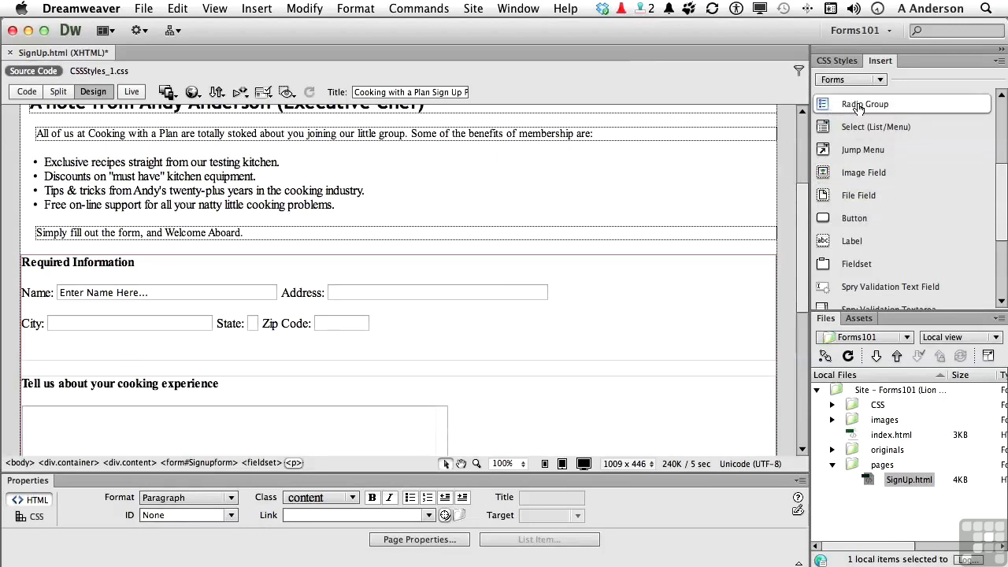
Insert a radio group named gender with Male and Female options on separate lines.
{"action": "left_click", "coordinate": [865, 104]}
{"action": "type", "text": "gende"}
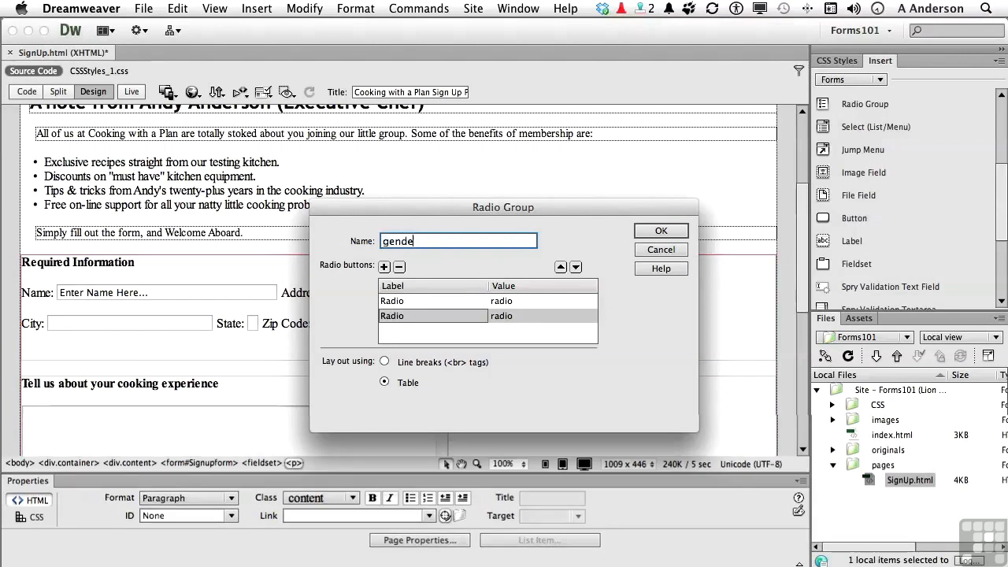
{"action": "type", "text": "r"}
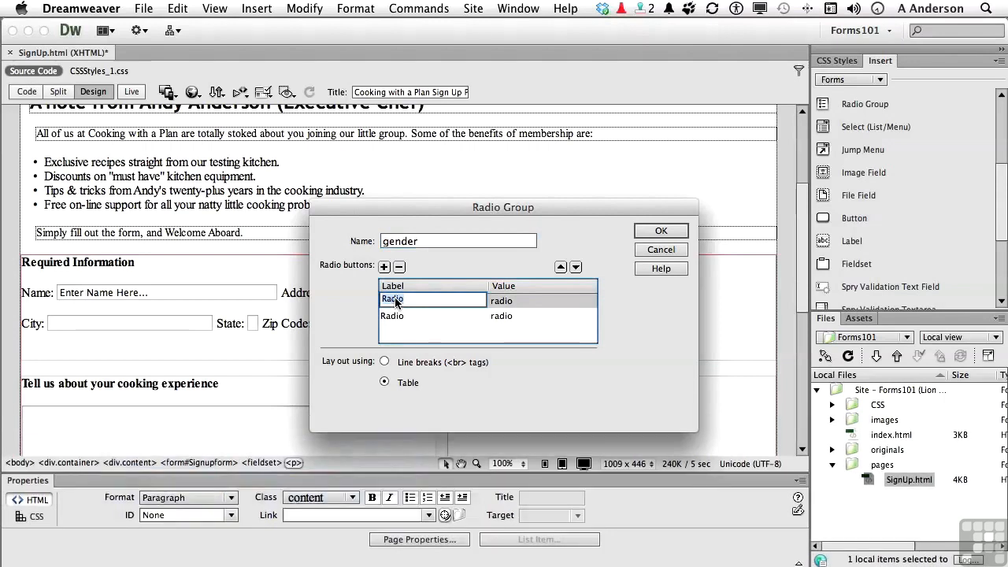
{"action": "type", "text": "Male"}
{"action": "left_click", "coordinate": [433, 316]}
{"action": "type", "text": "Fema"}
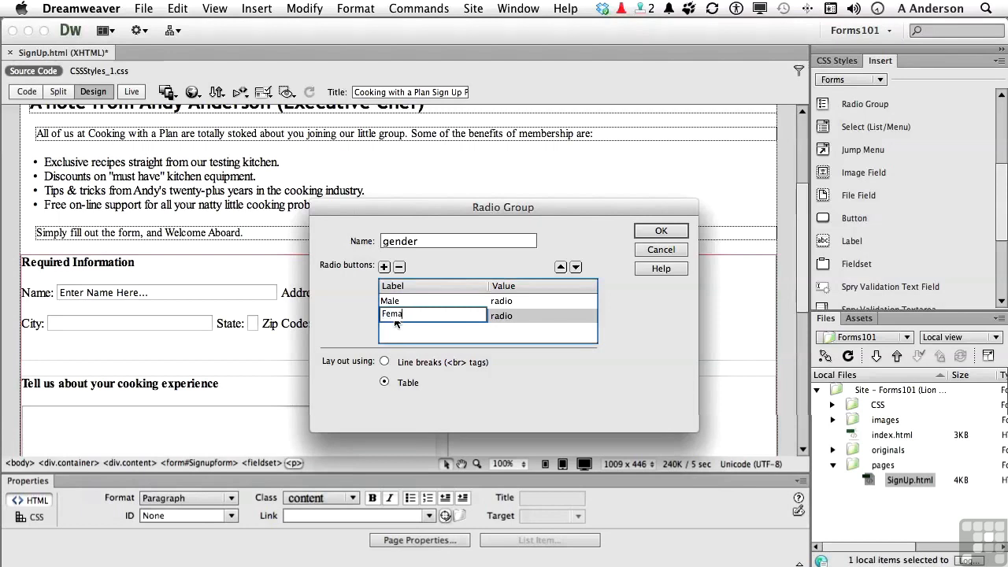
{"action": "type", "text": "le"}
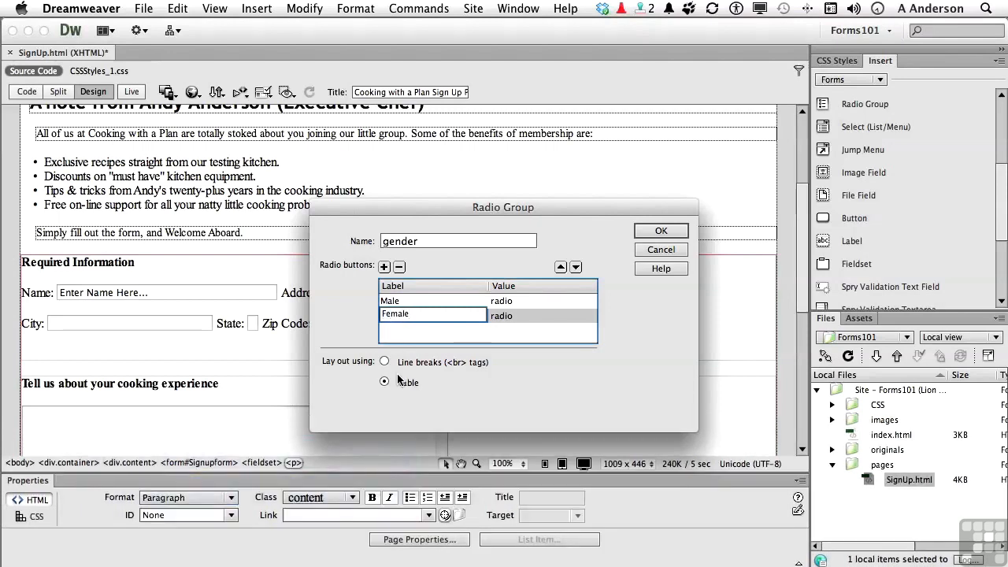
{"action": "left_click", "coordinate": [384, 361]}
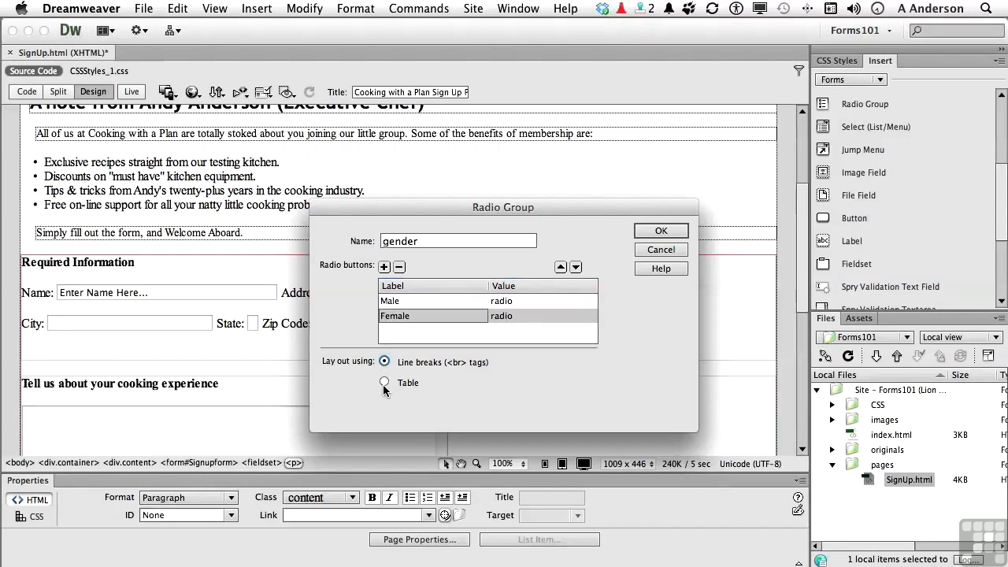
{"action": "left_click", "coordinate": [660, 229]}
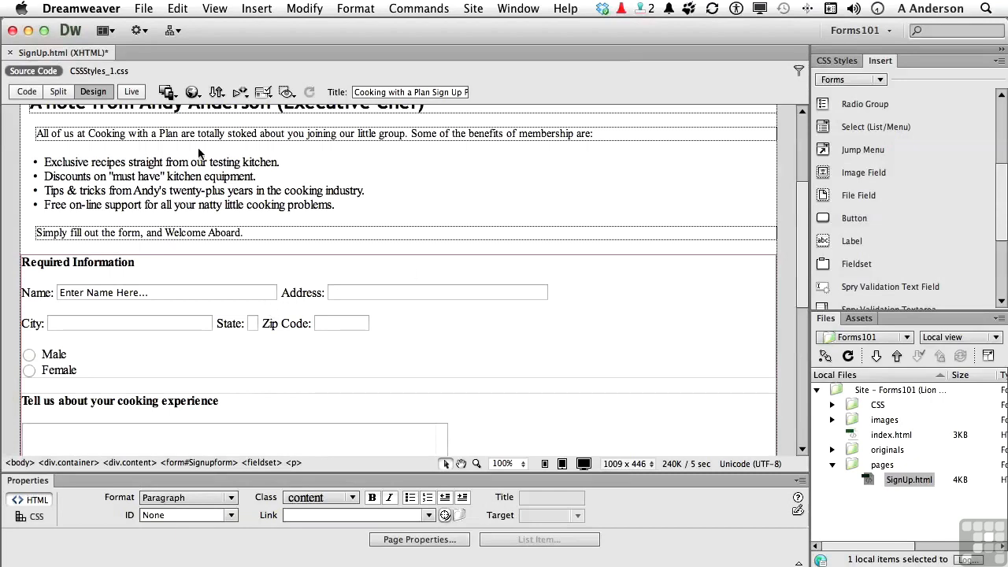
{"action": "left_click", "coordinate": [132, 92]}
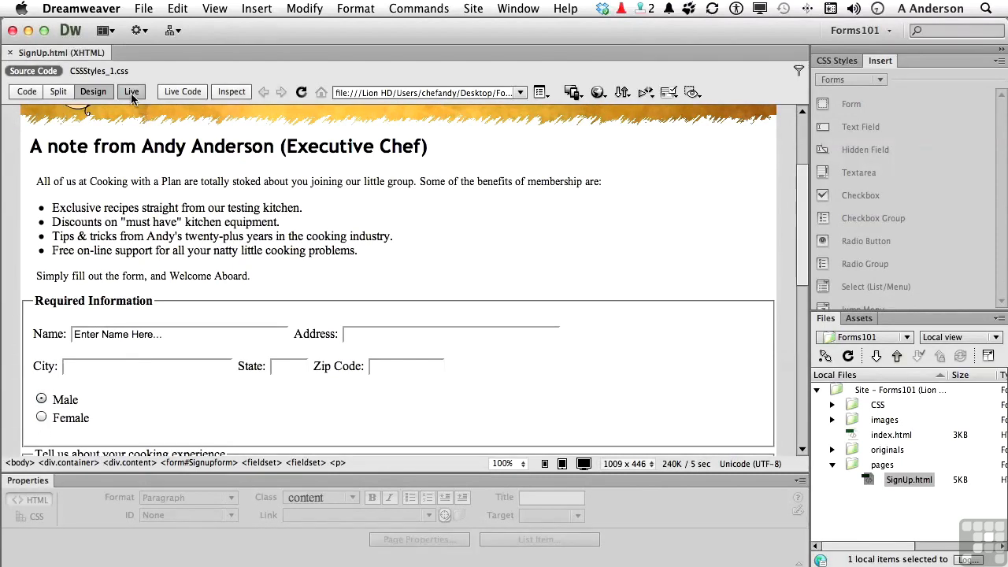
{"action": "left_click", "coordinate": [131, 92]}
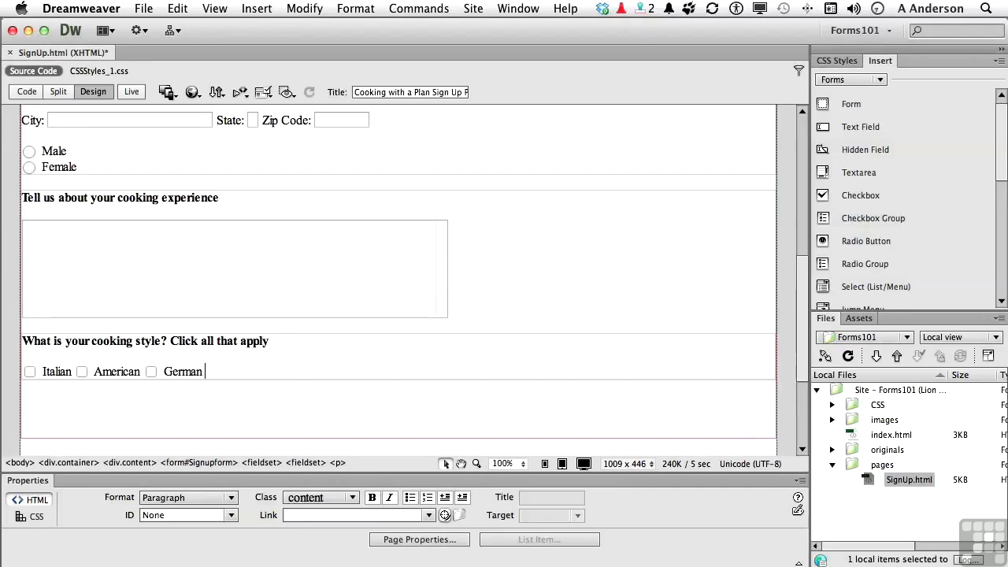
{"action": "left_click", "coordinate": [152, 372]}
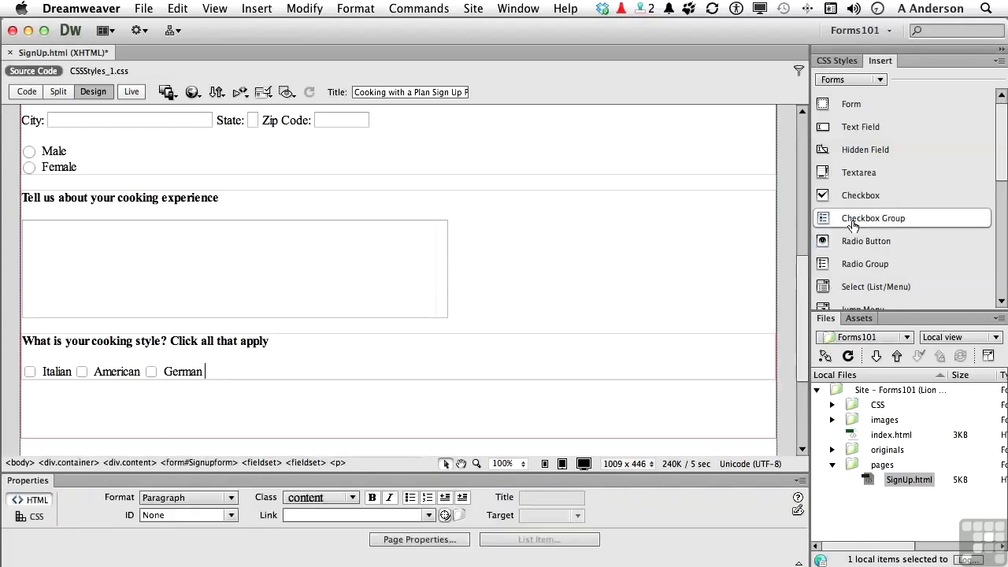
Insert a 'cookingstyles' checkbox group with British and France checkboxes, values matching labels.
{"action": "left_click", "coordinate": [873, 218]}
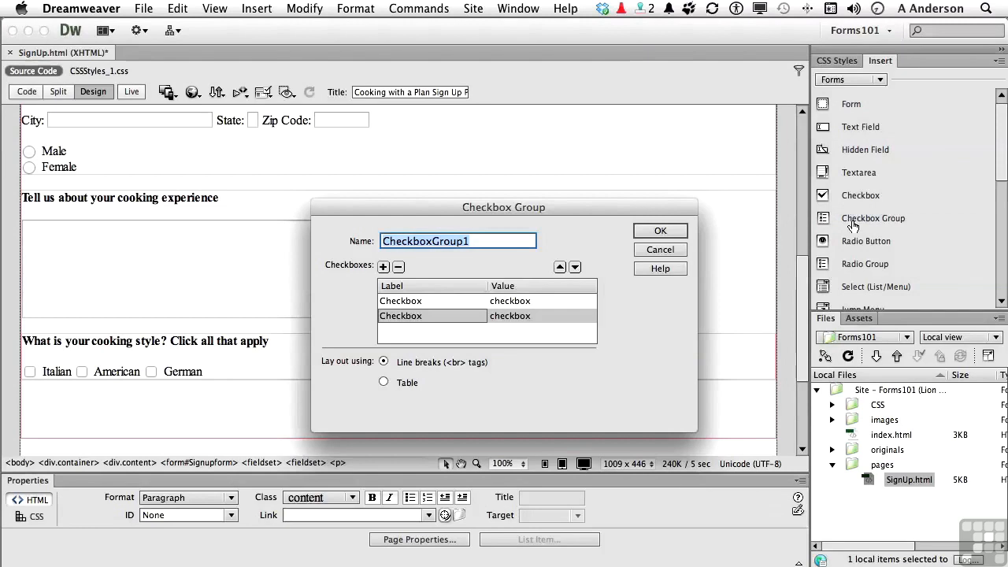
{"action": "type", "text": "cookingstyles"}
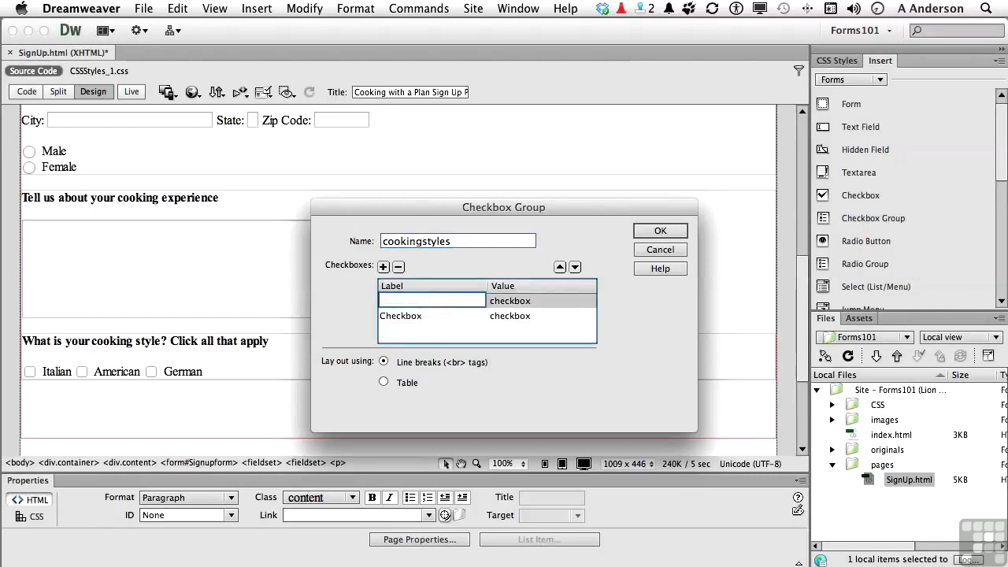
{"action": "type", "text": "British"}
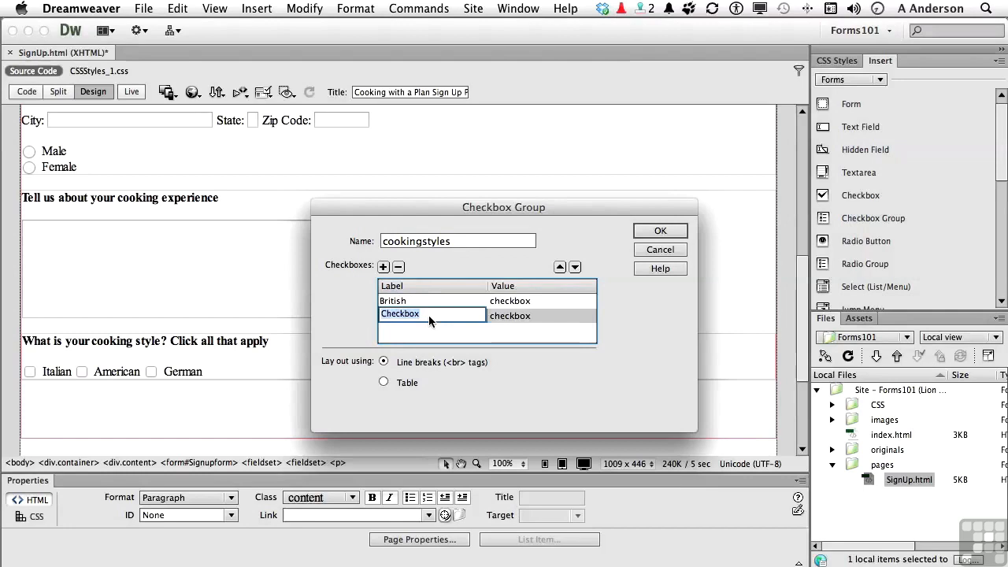
{"action": "type", "text": "France"}
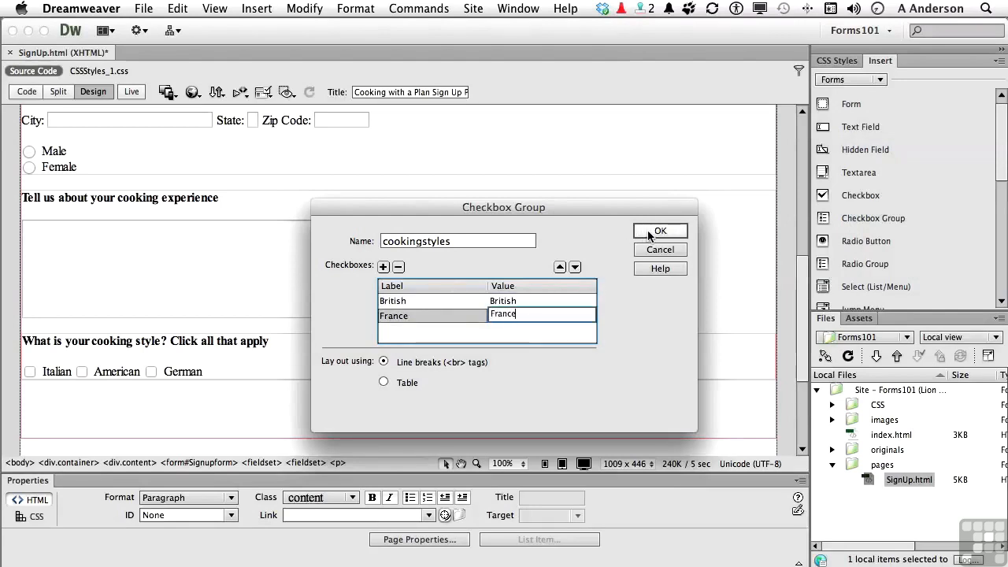
{"action": "left_click", "coordinate": [660, 230]}
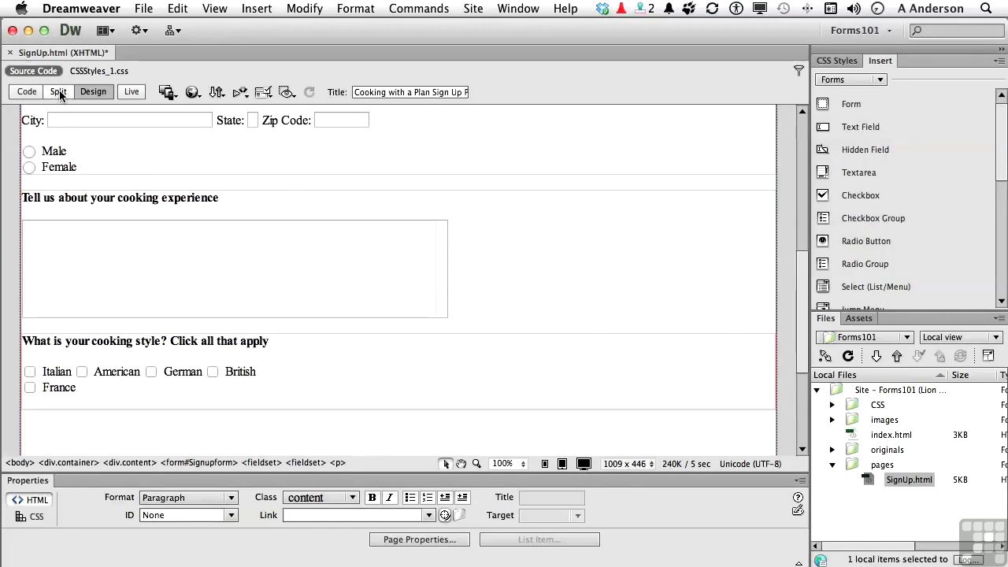
Remove the line break before France in Split view, then return to Design view.
{"action": "left_click", "coordinate": [57, 91]}
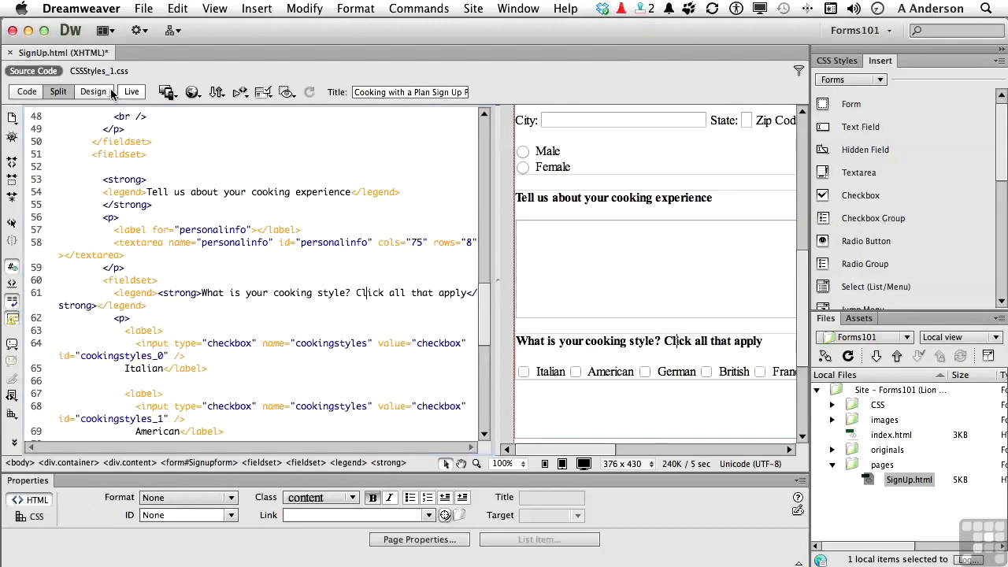
{"action": "left_click", "coordinate": [93, 92]}
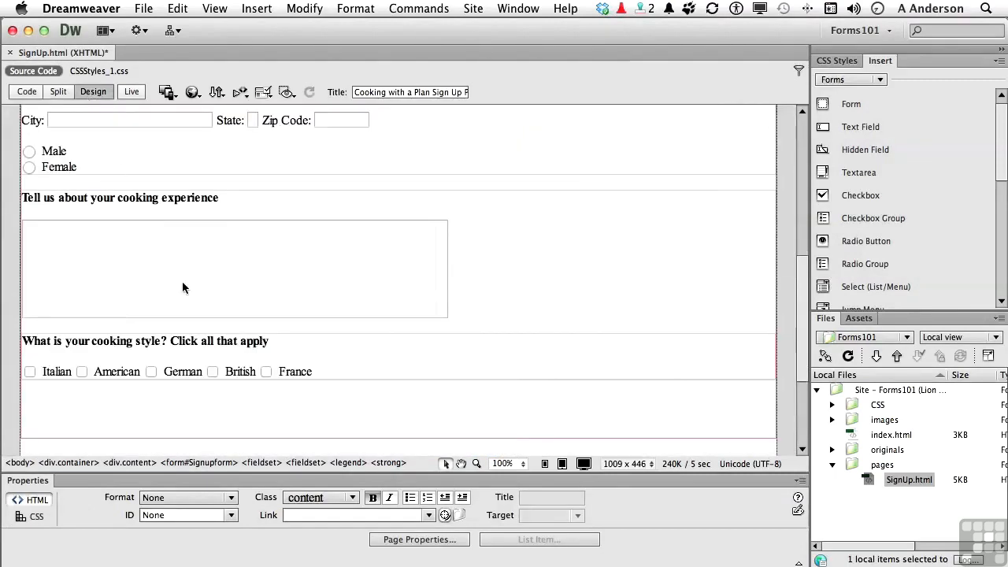
{"action": "mouse_move", "coordinate": [189, 378]}
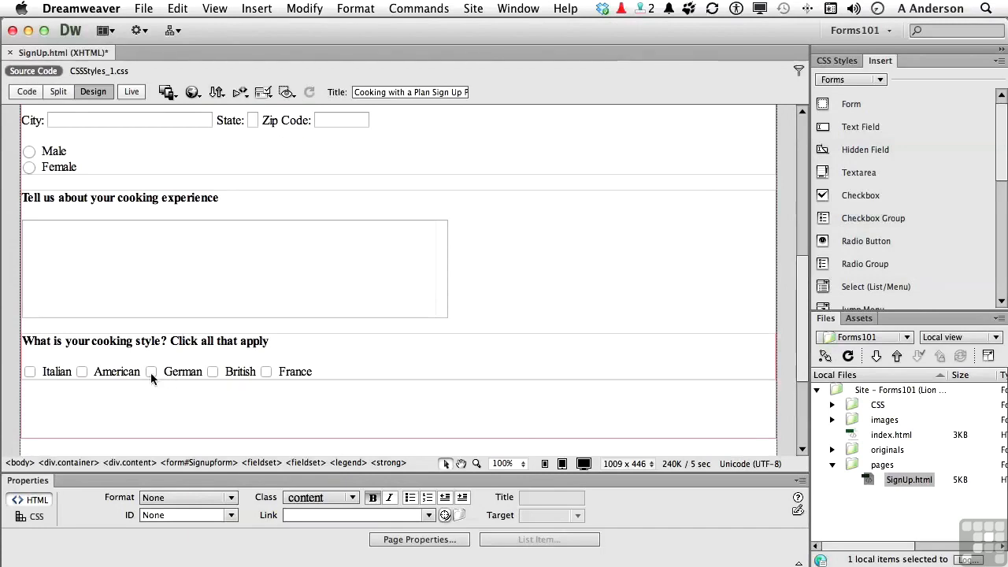
Set checked values German, American, Italian on the checkboxes and Male, Female on the radios.
{"action": "left_click", "coordinate": [151, 371]}
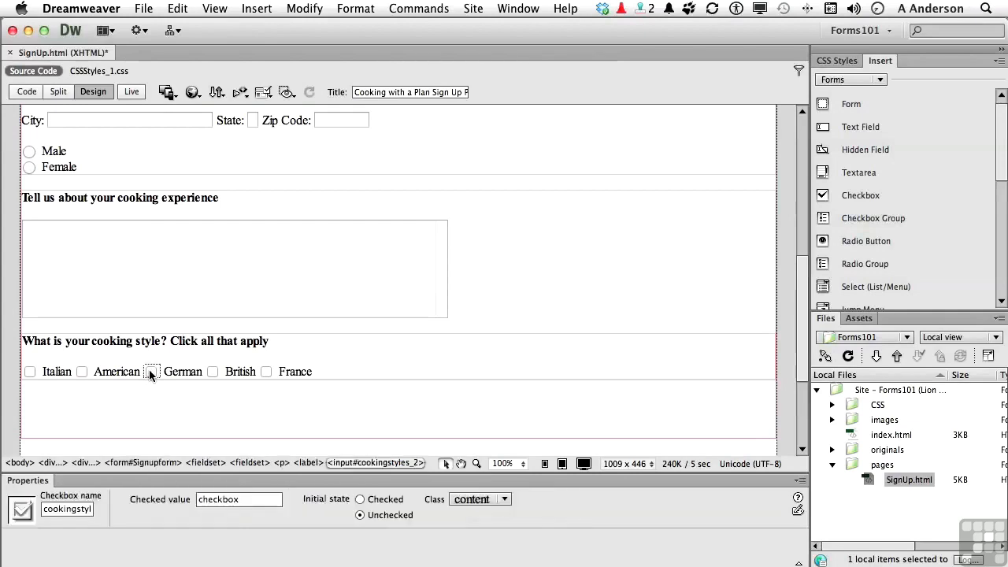
{"action": "mouse_move", "coordinate": [159, 498]}
{"action": "type", "text": "German"}
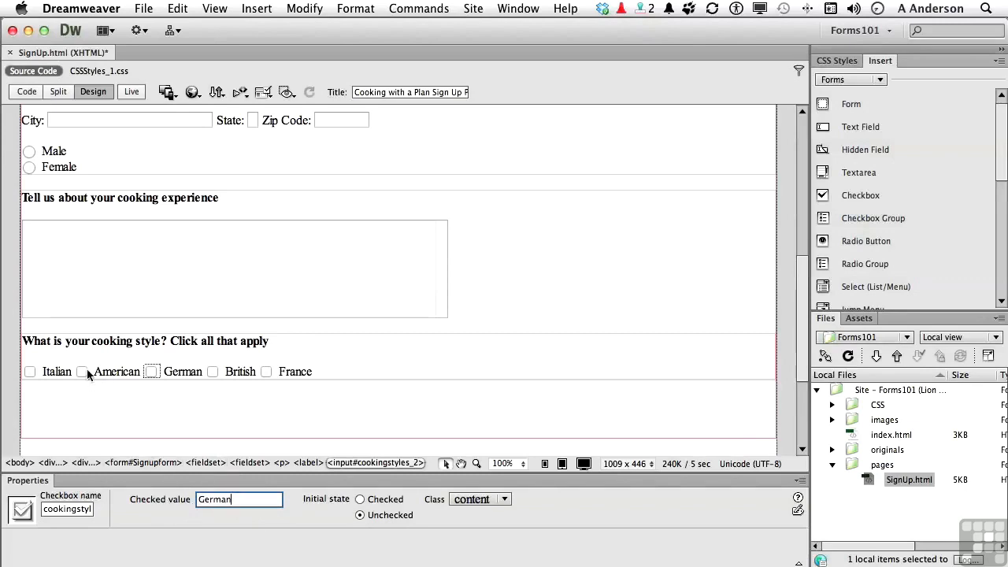
{"action": "left_click", "coordinate": [82, 371]}
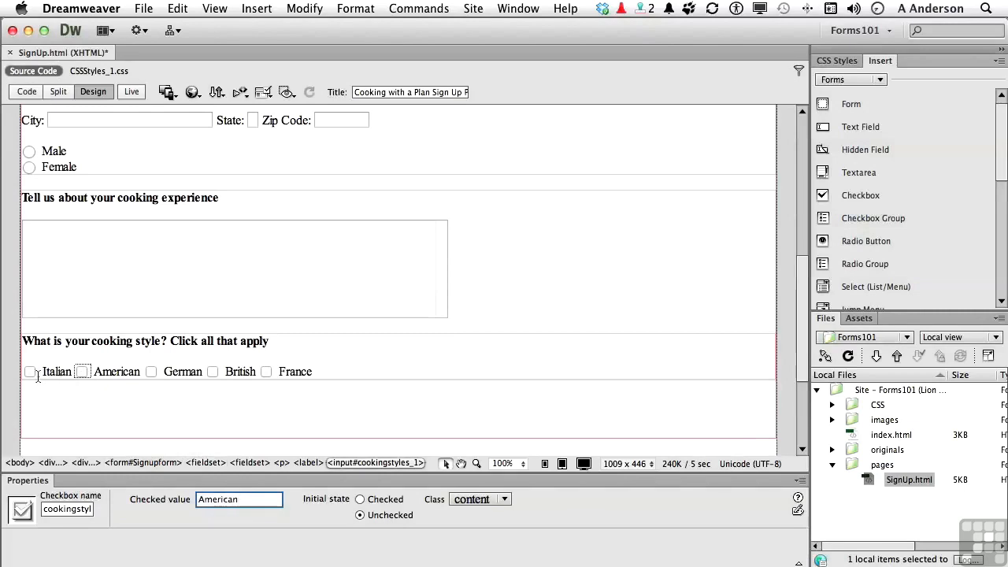
{"action": "left_click", "coordinate": [30, 371]}
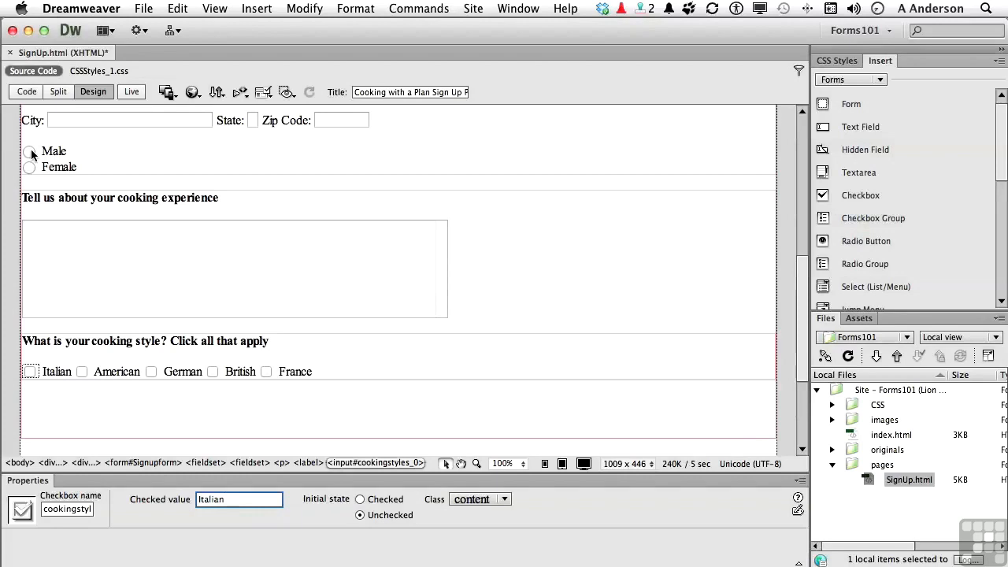
{"action": "left_click", "coordinate": [29, 151]}
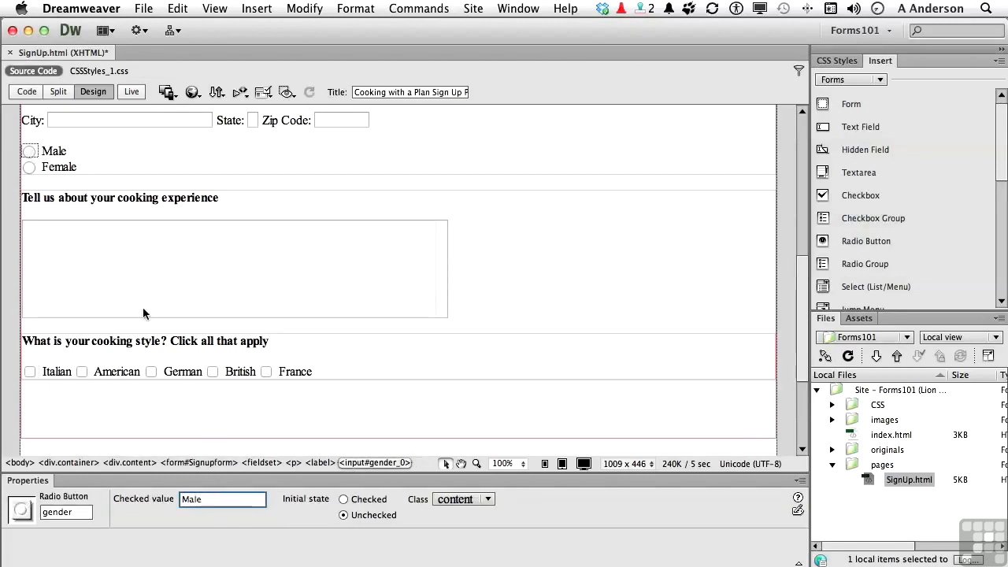
{"action": "left_click", "coordinate": [30, 167]}
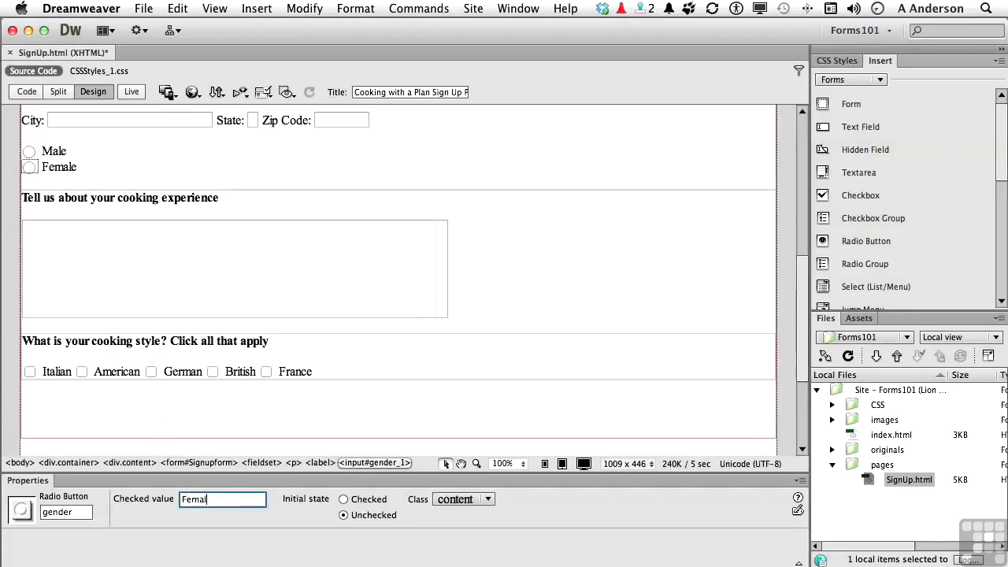
{"action": "type", "text": "e"}
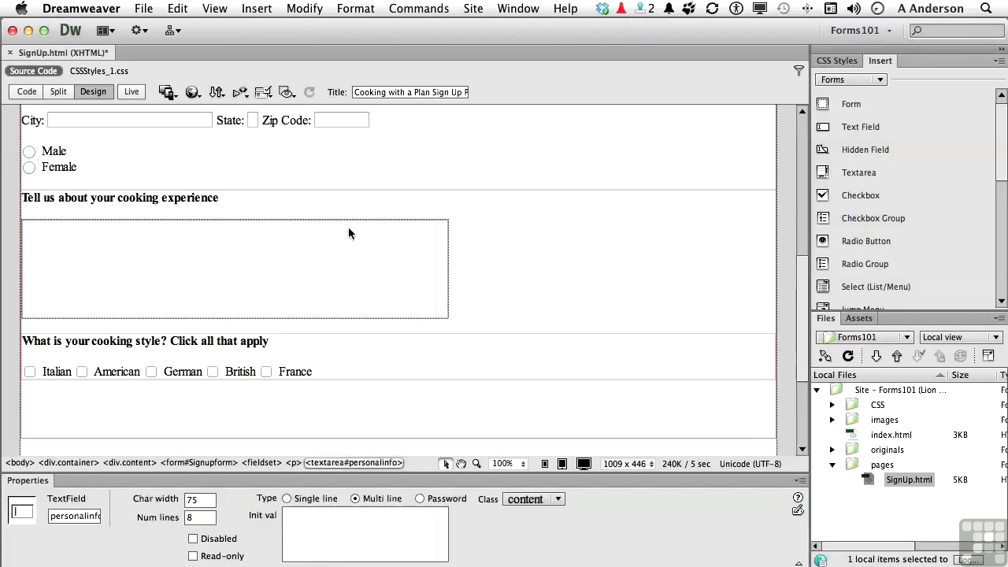
{"action": "scroll", "scroll_direction": "up", "scroll_amount": 3}
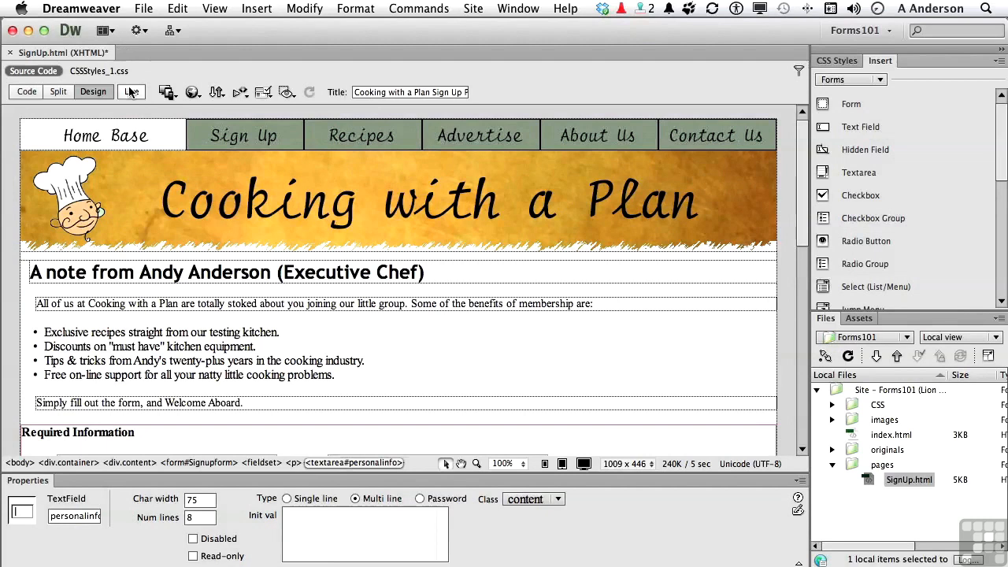
Preview the form in Live view to test the checkboxes, then exit back to editing.
{"action": "left_click", "coordinate": [131, 92]}
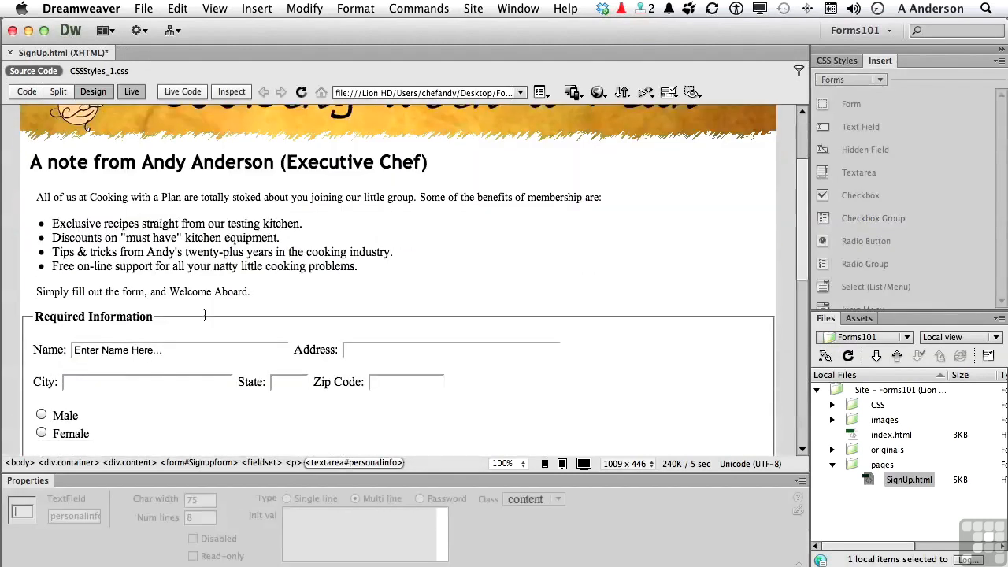
{"action": "scroll", "scroll_direction": "down", "scroll_amount": 3}
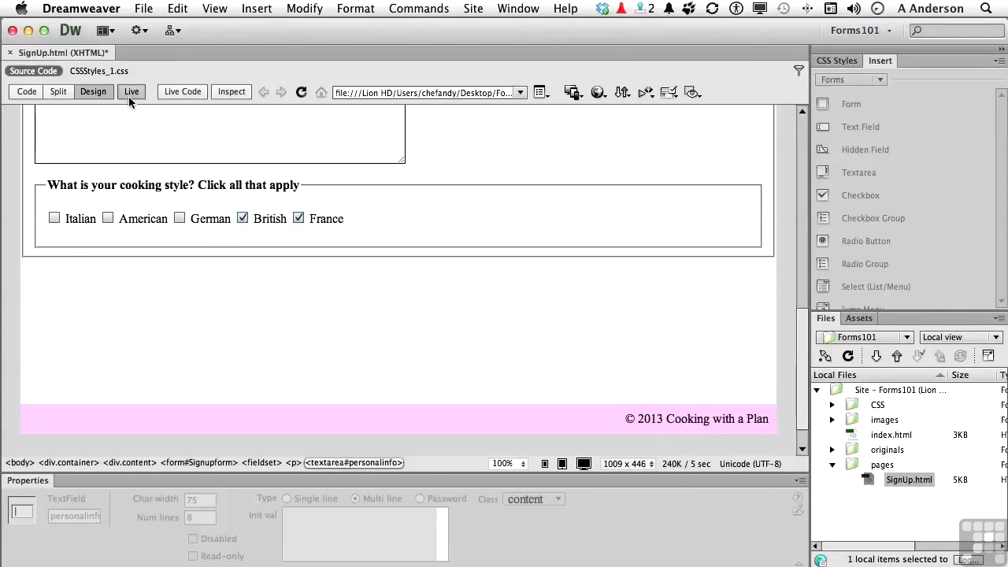
{"action": "left_click", "coordinate": [143, 9]}
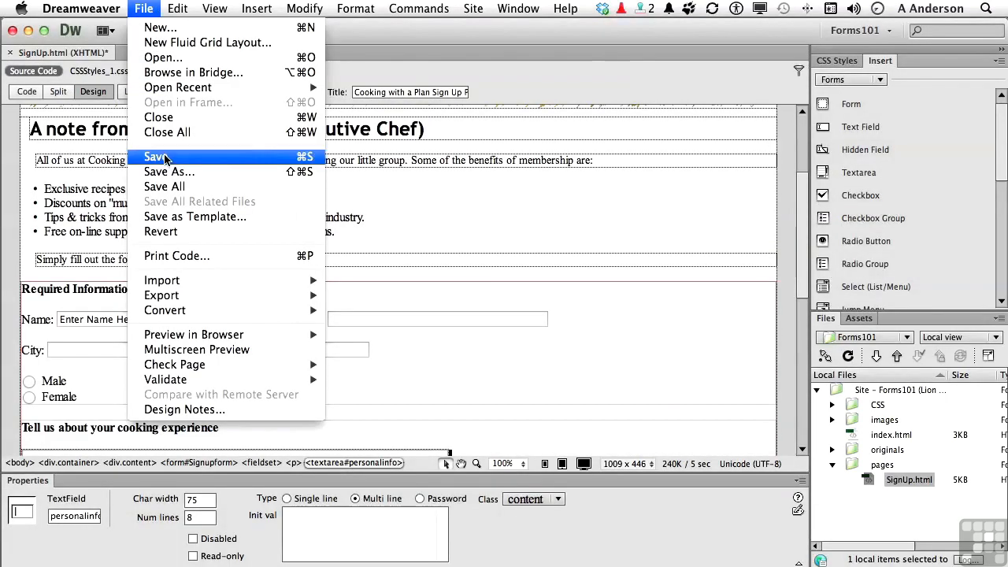